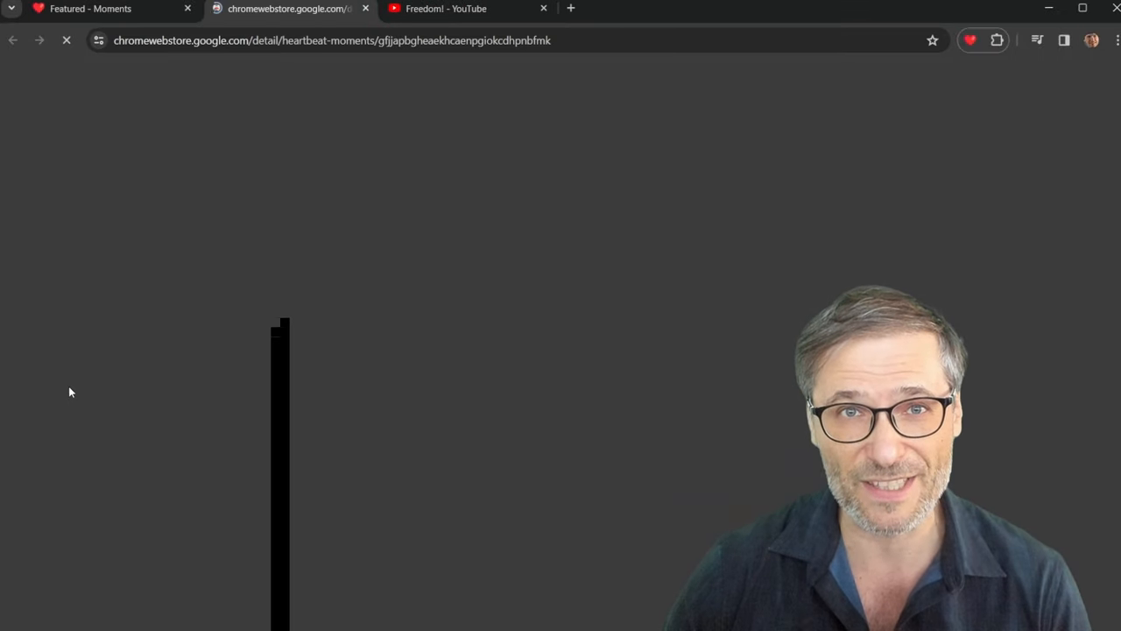
- Show the Heartbeat Moments panel with saved moments over the action movies trailer
left_click(453, 8)
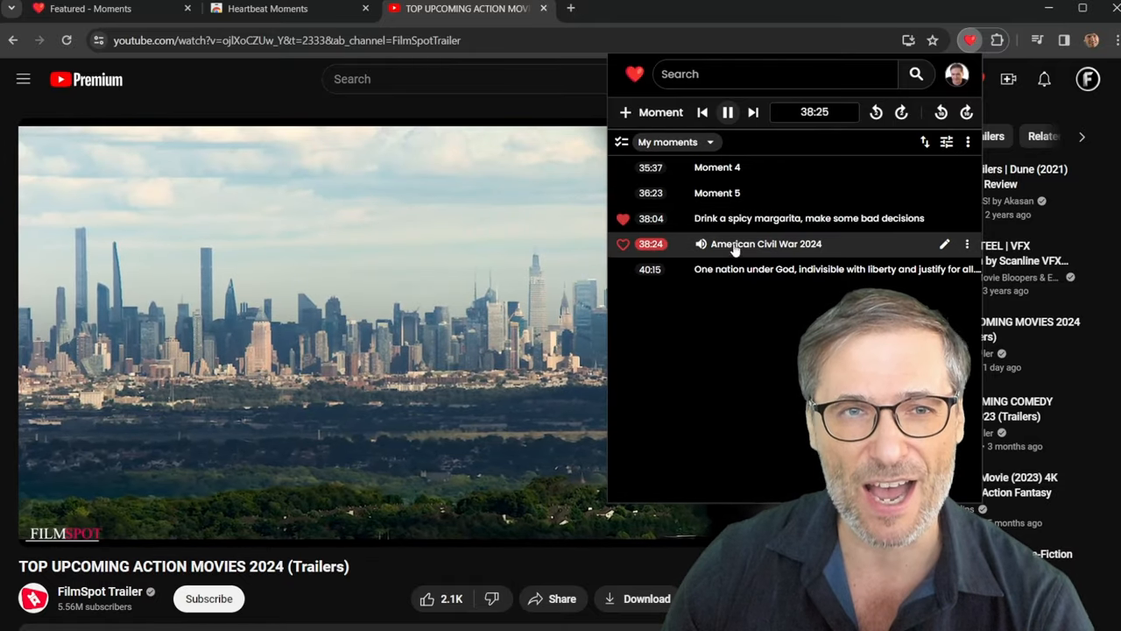
- Pin Heartbeat Moments to the Chrome toolbar from the Extensions menu
left_click(998, 40)
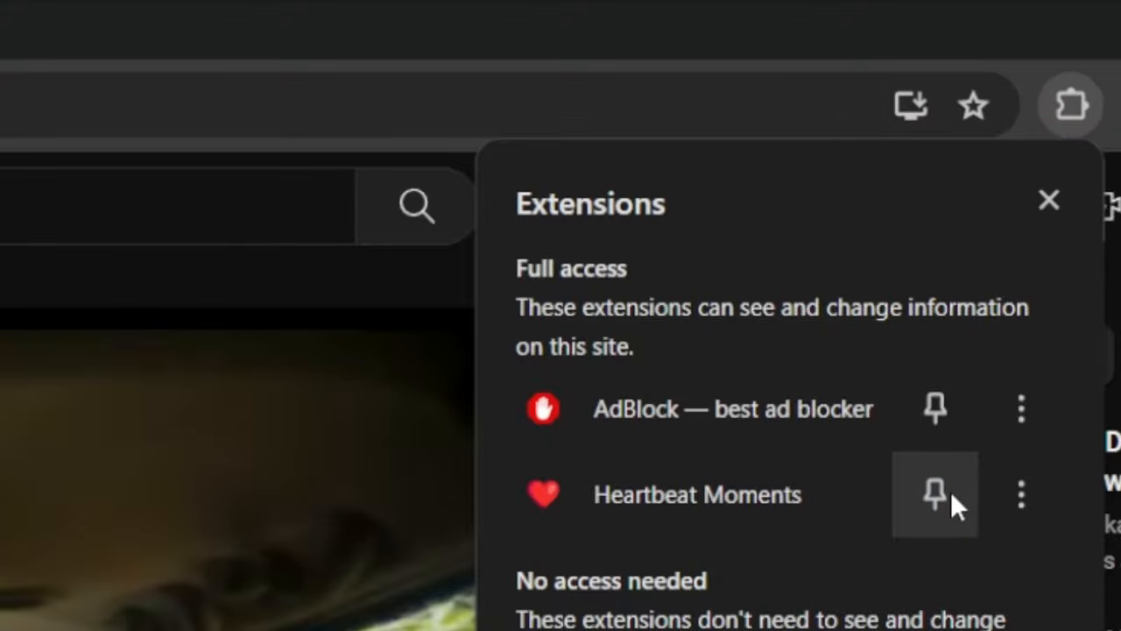
left_click(936, 496)
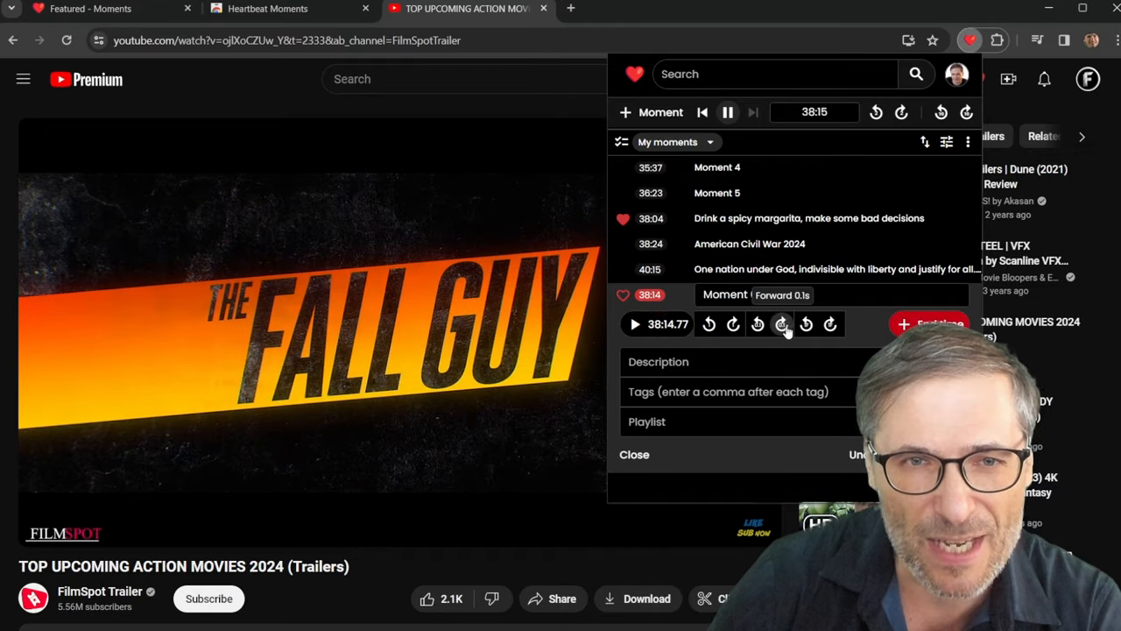
- Nudge the 38:15 moment forward 0.1s and a frame, retitle it 'THe Fall', delete it, open Heartbeat
left_click(781, 324)
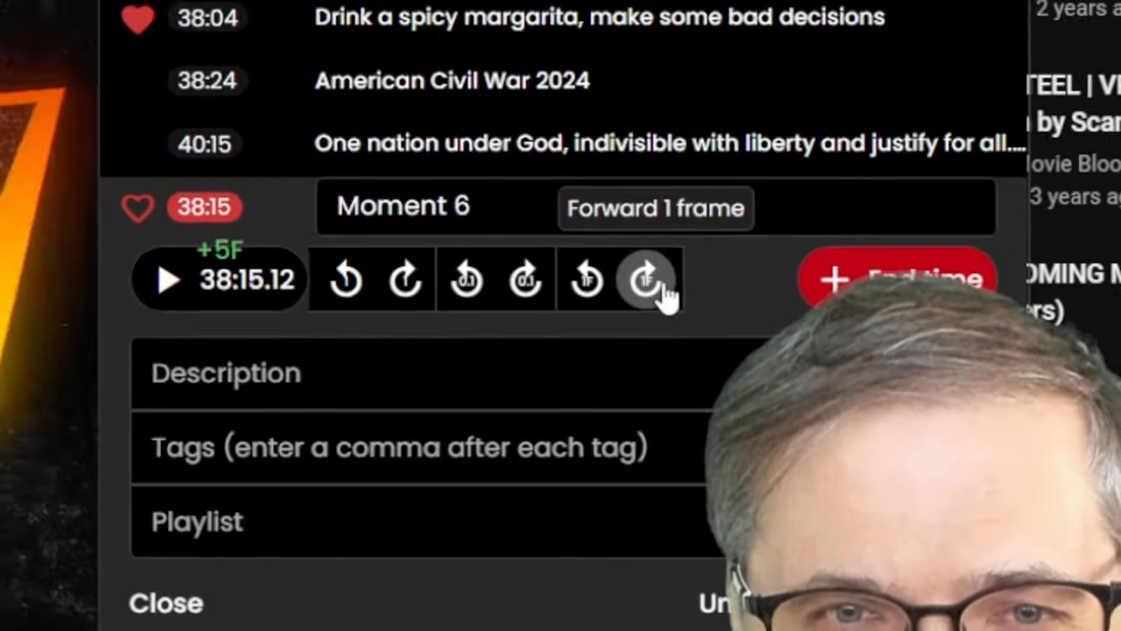
left_click(651, 276)
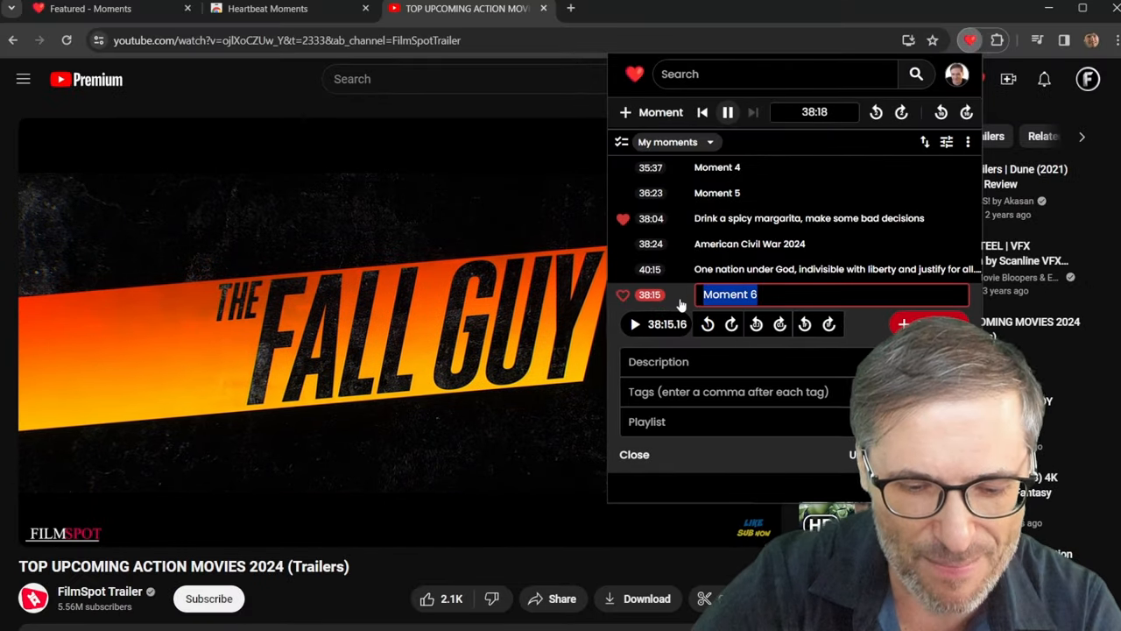
type("THe Fall Giuy")
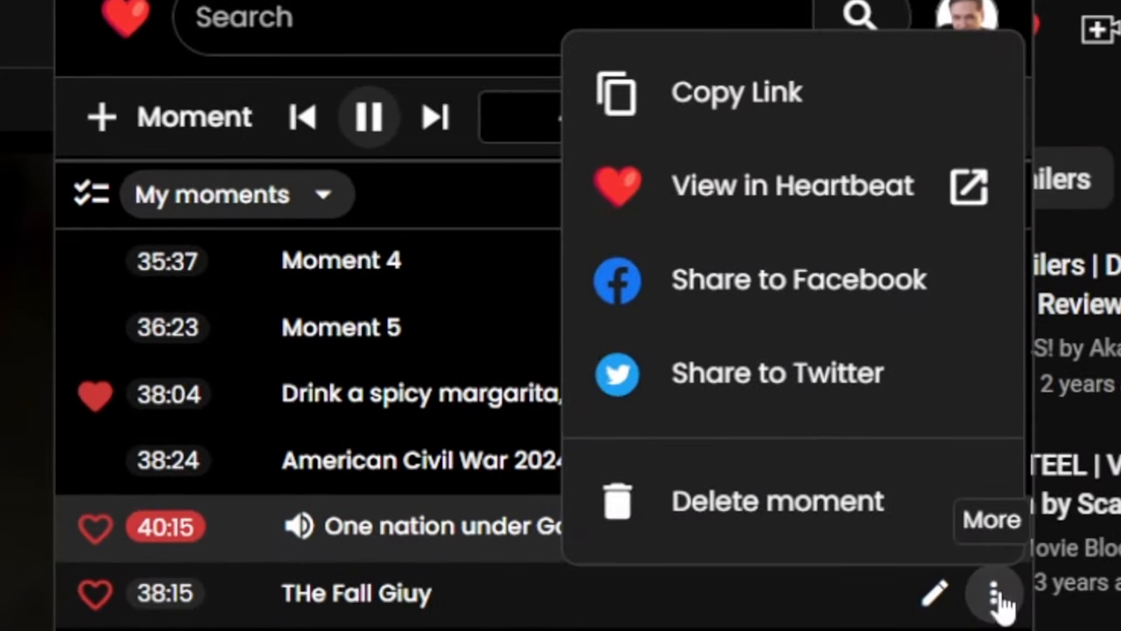
left_click(777, 501)
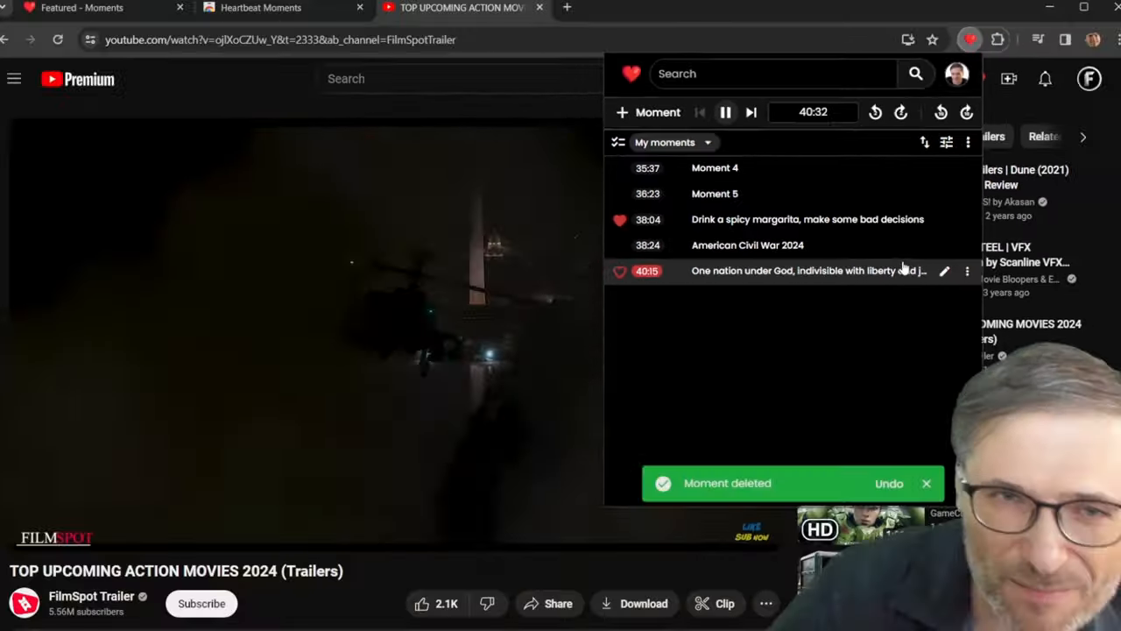
left_click(464, 7)
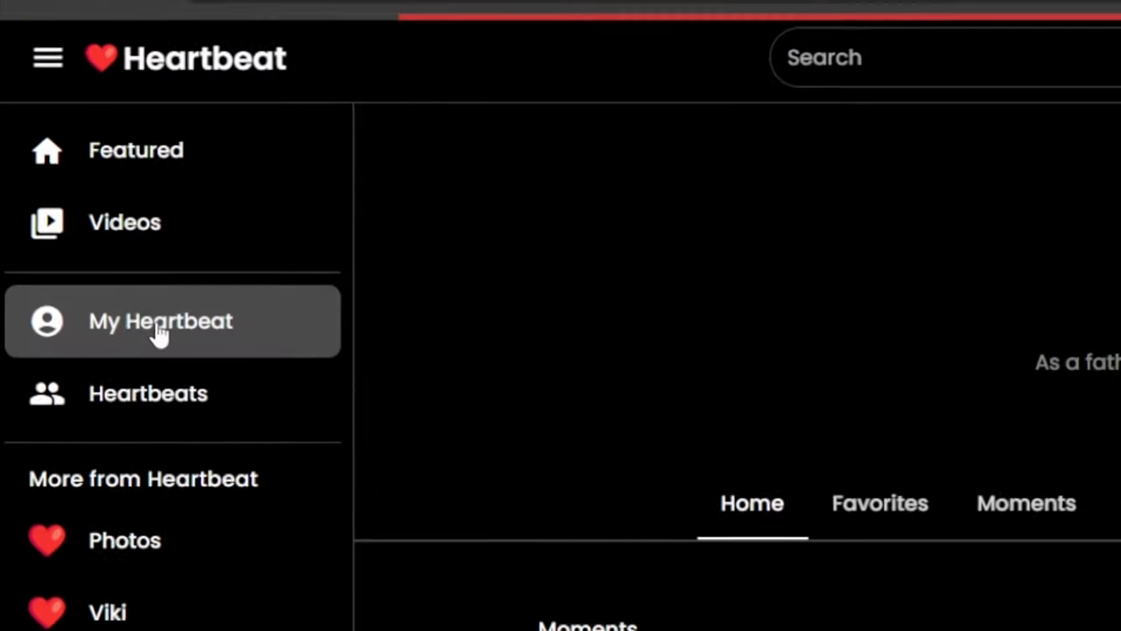
- Browse the profile's Videos, return to Moments, and retitle the 36:23 Moment 5 'Cool title'
left_click(161, 321)
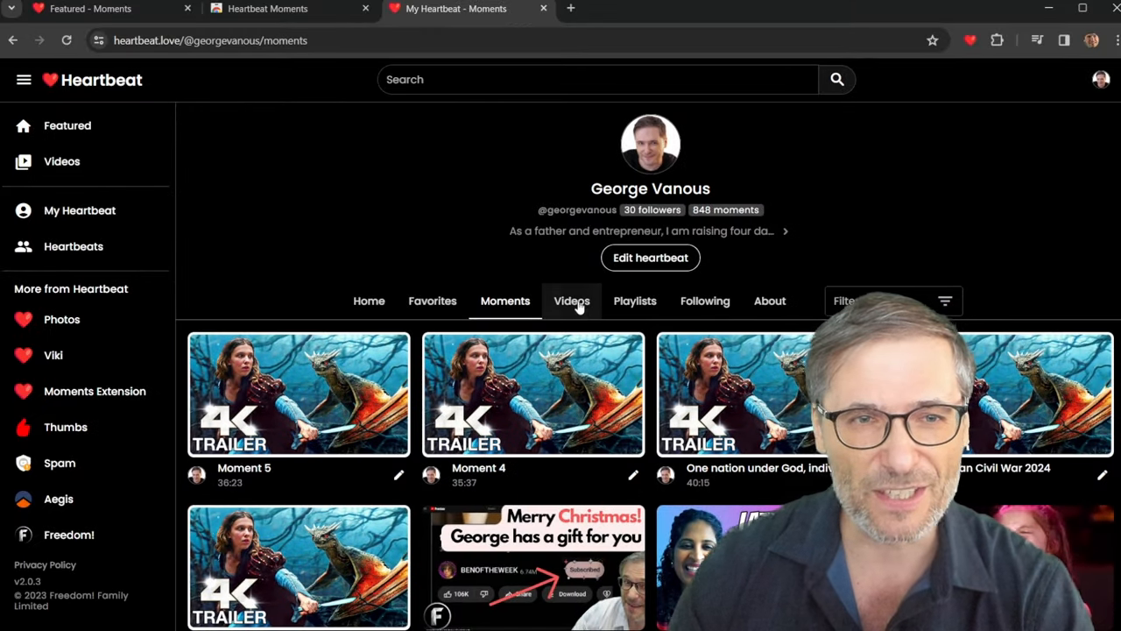
left_click(571, 300)
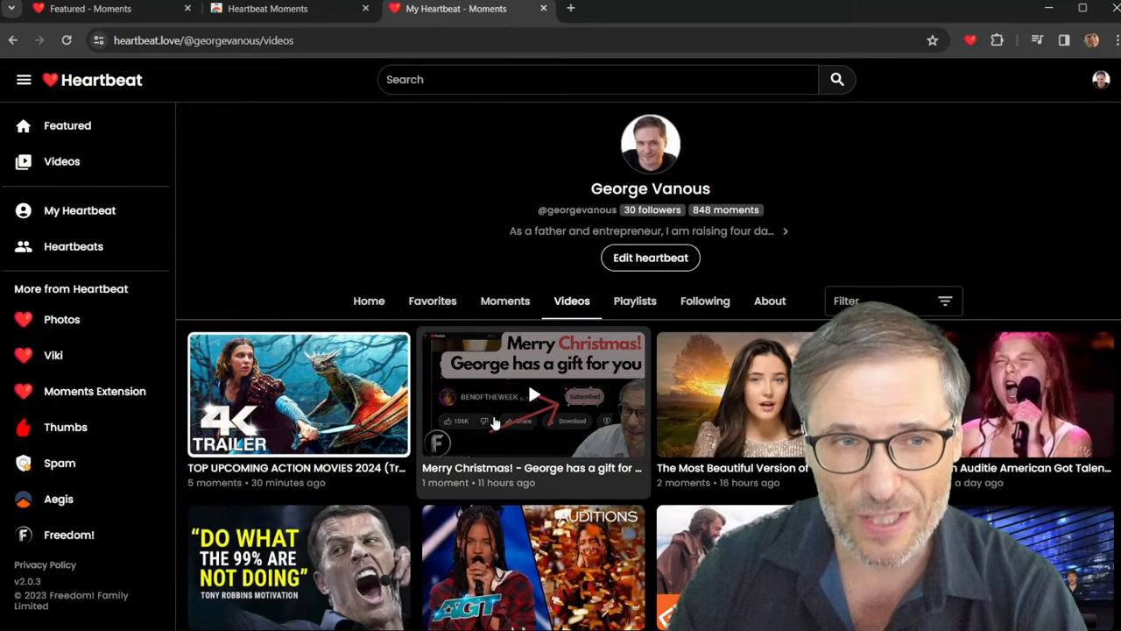
scroll("down", 3)
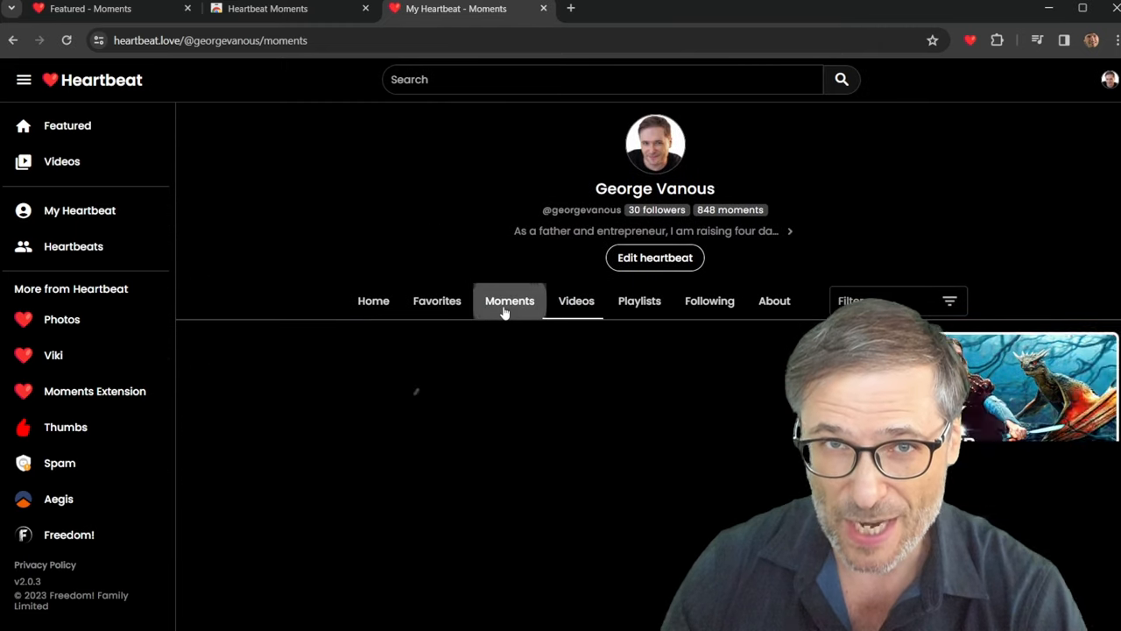
left_click(509, 300)
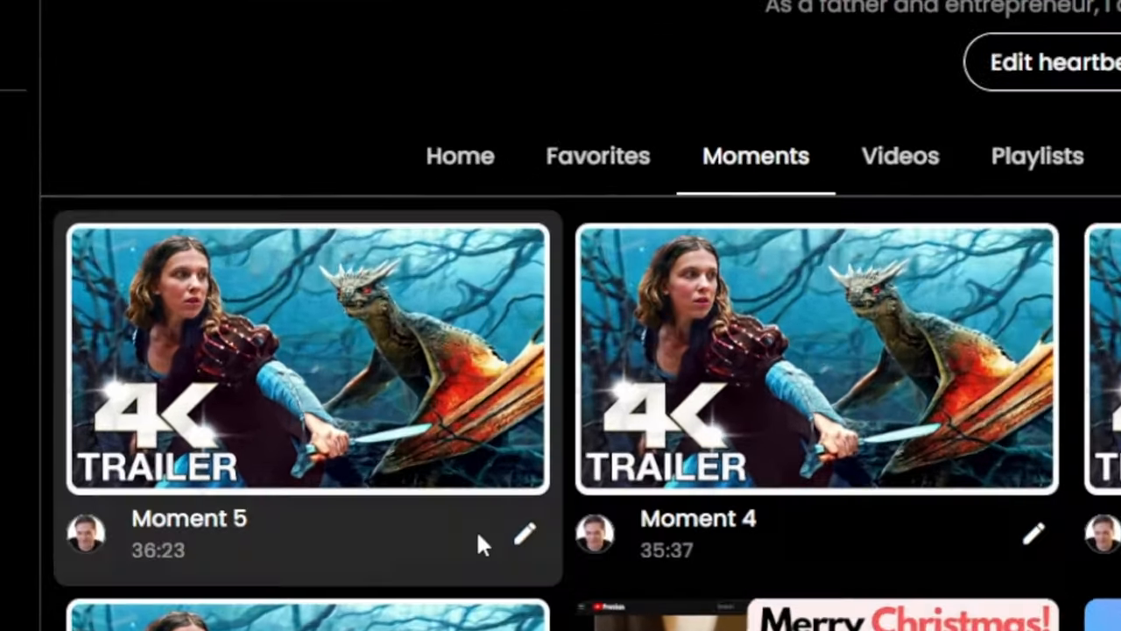
left_click(525, 535)
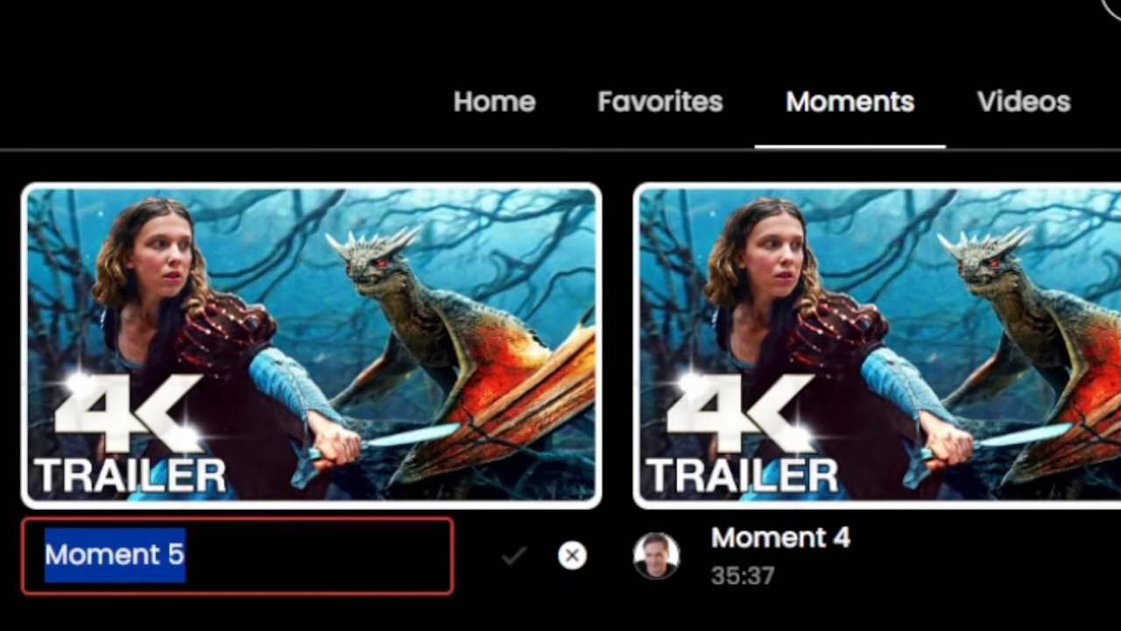
left_click(521, 553)
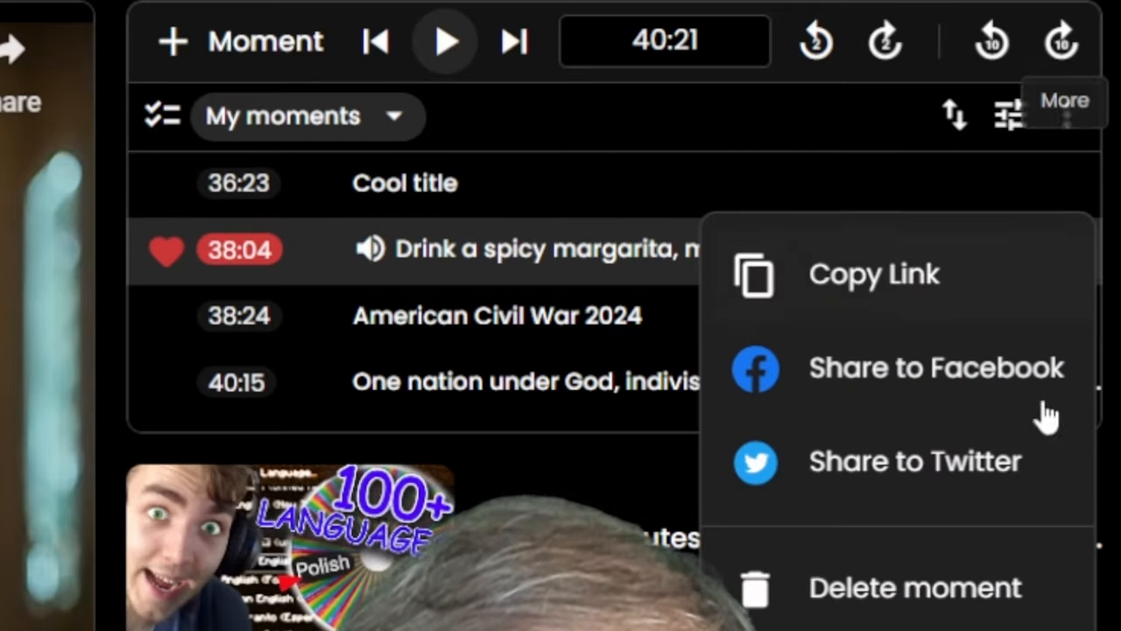
- Open the watch page for the video 'the end' on heartbeat.love
left_click(908, 586)
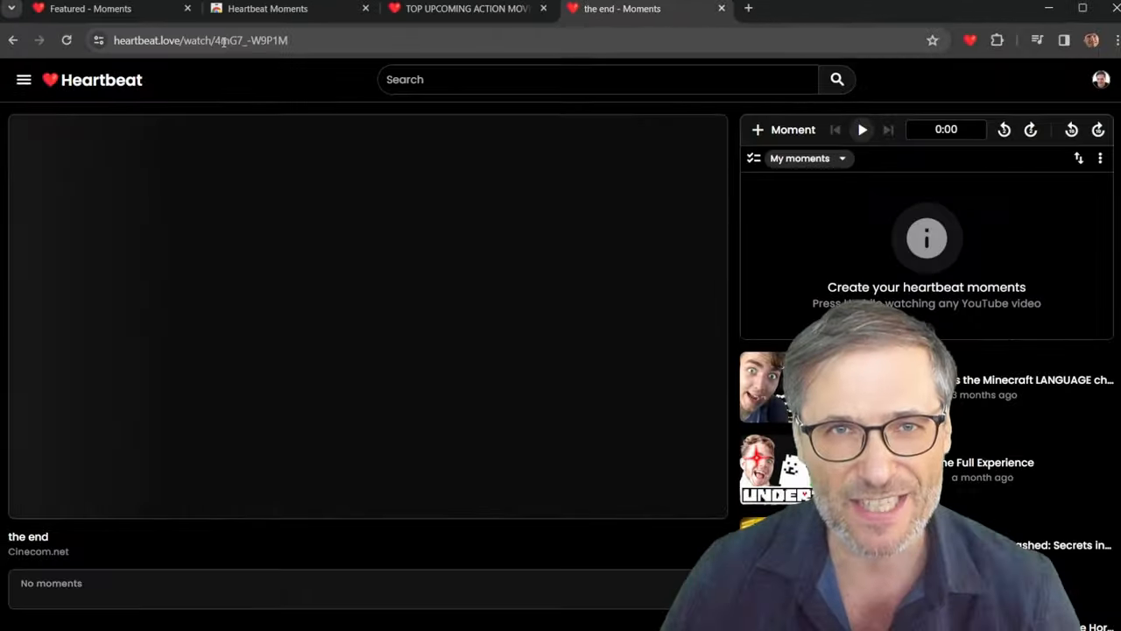
- Play 'the end' for its first two seconds and open the My moments dropdown
left_click(861, 130)
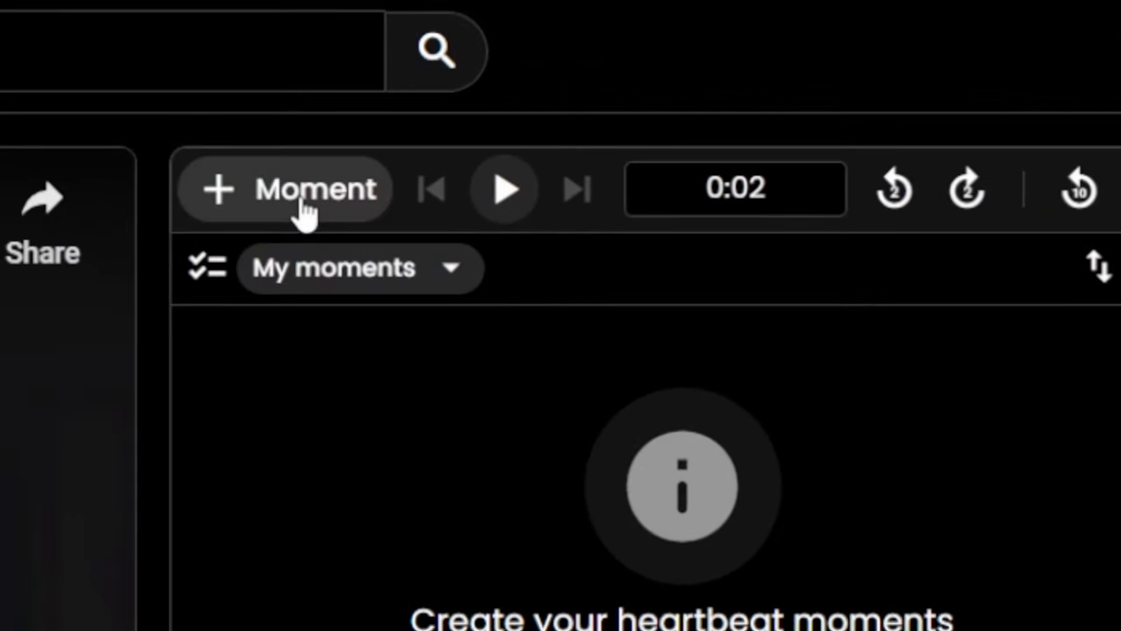
mouse_move(341, 271)
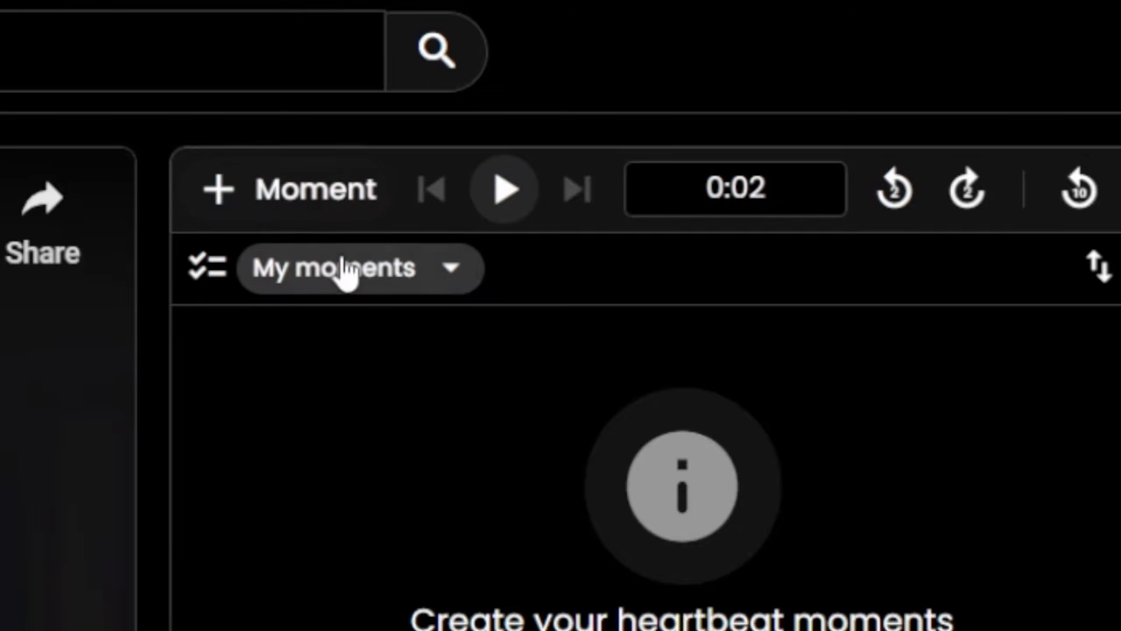
left_click(355, 268)
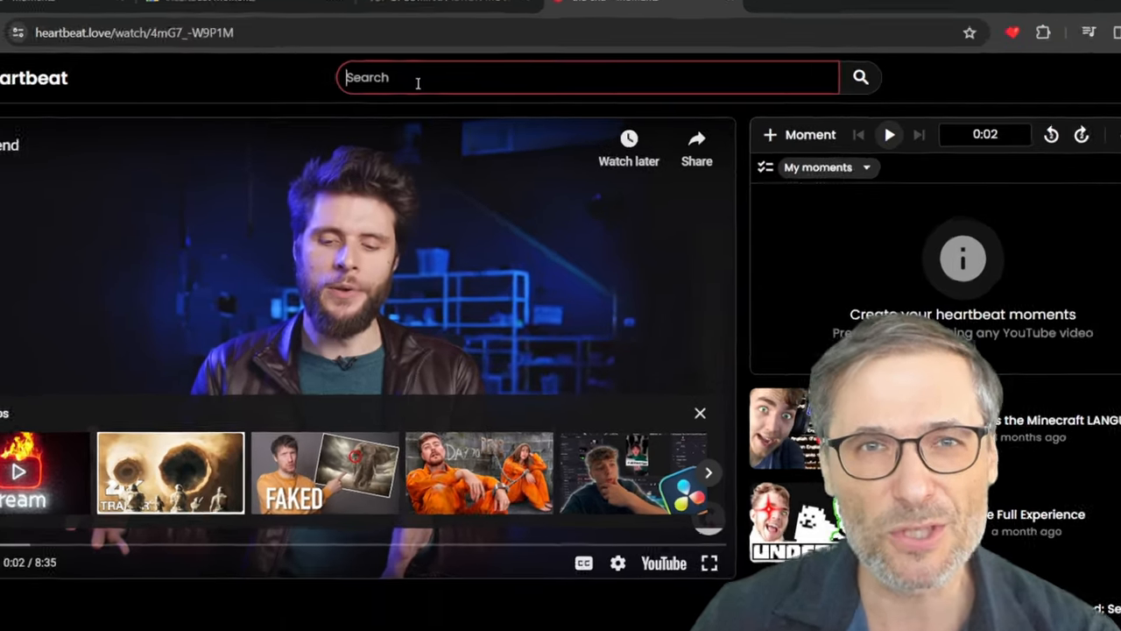
- Search for 'george' and open the Edit heartbeat form for the profile
type("georgevanous")
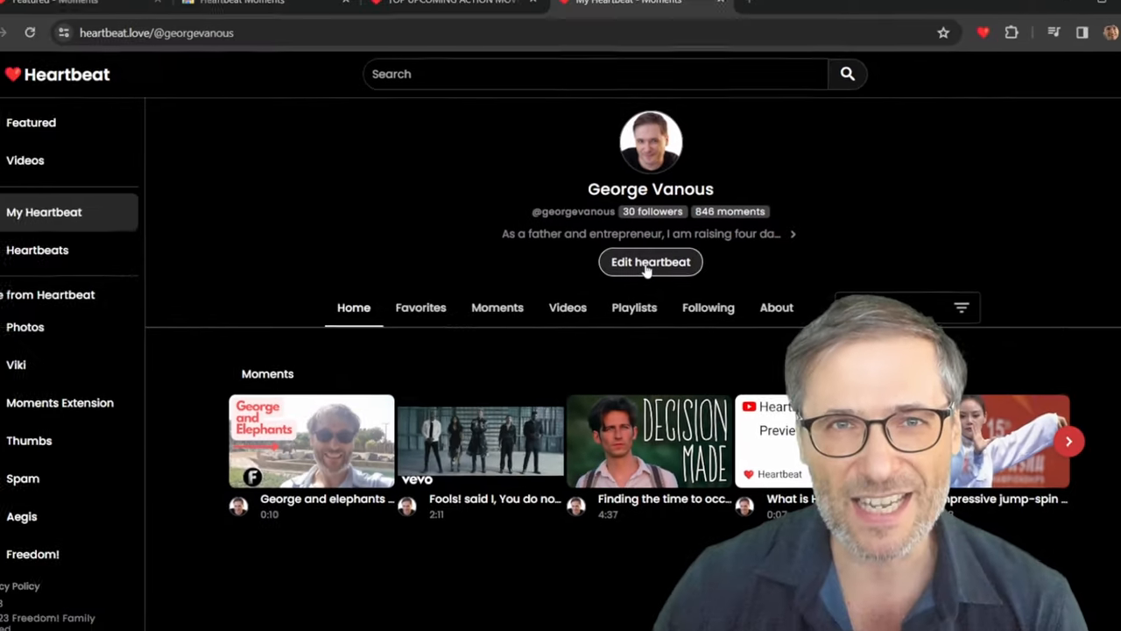
left_click(650, 262)
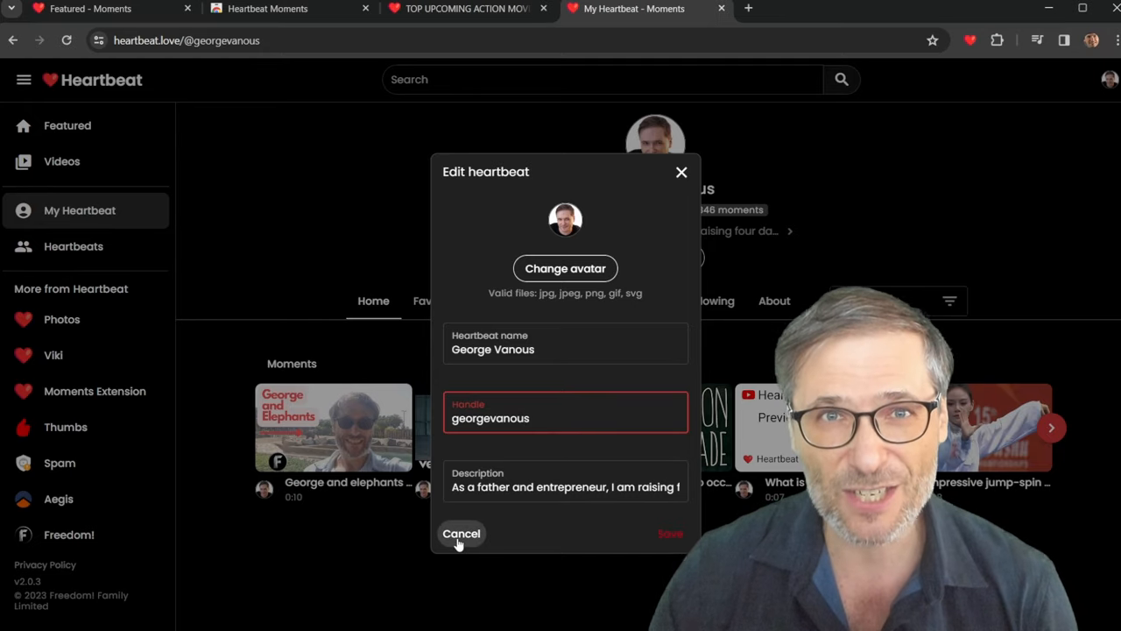
- View the creator's Favorites, Moments and Videos tabs, then open the action trailers moment page
left_click(460, 533)
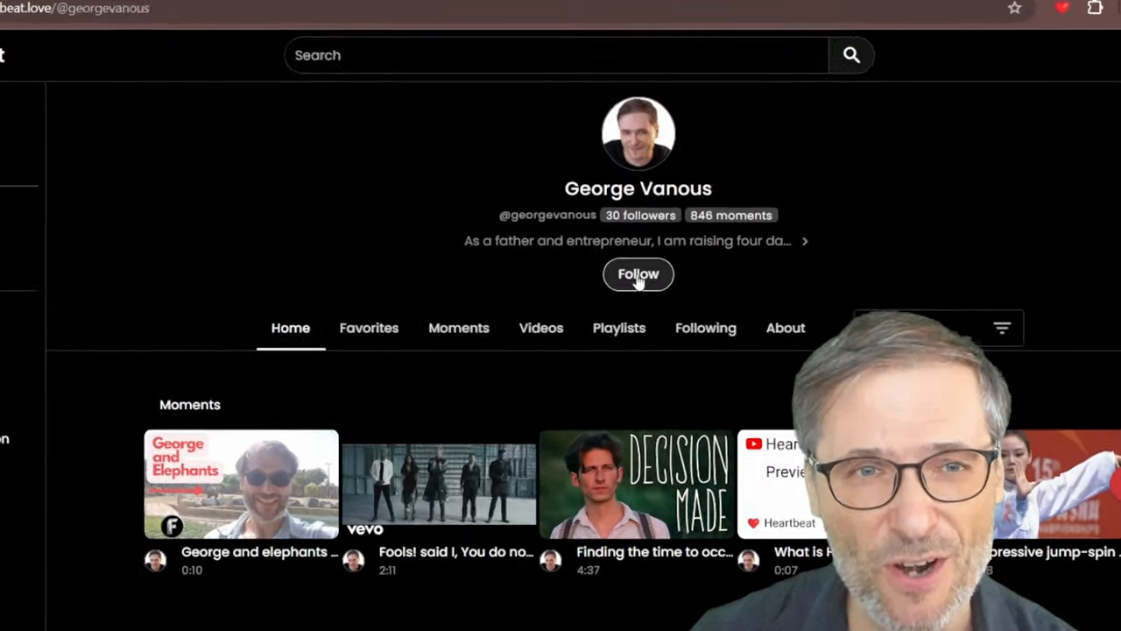
left_click(369, 328)
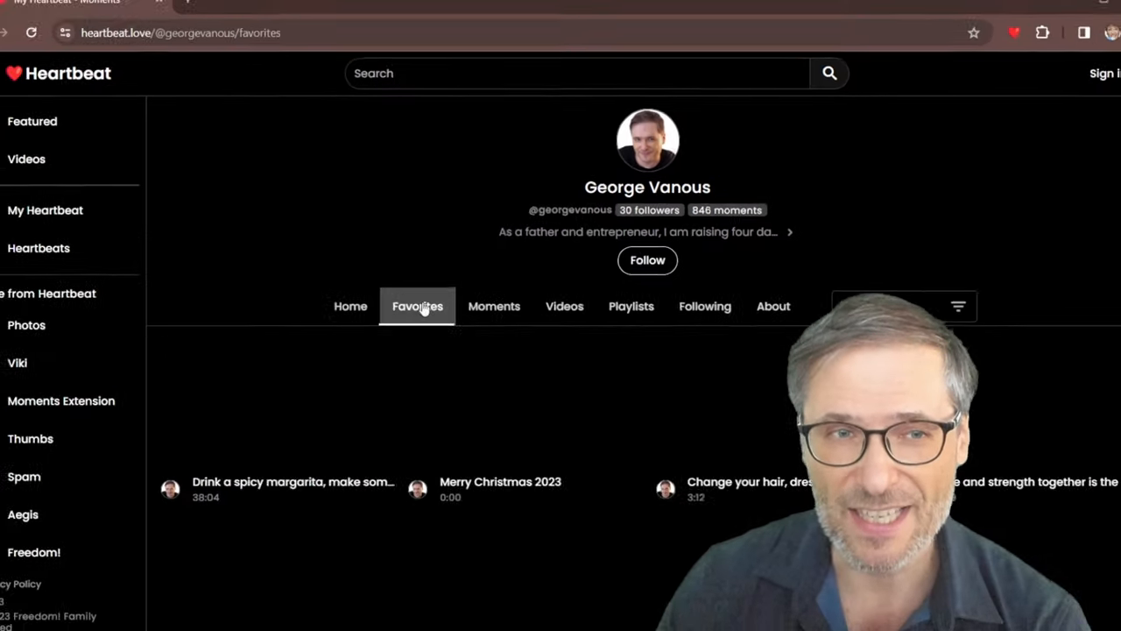
left_click(506, 300)
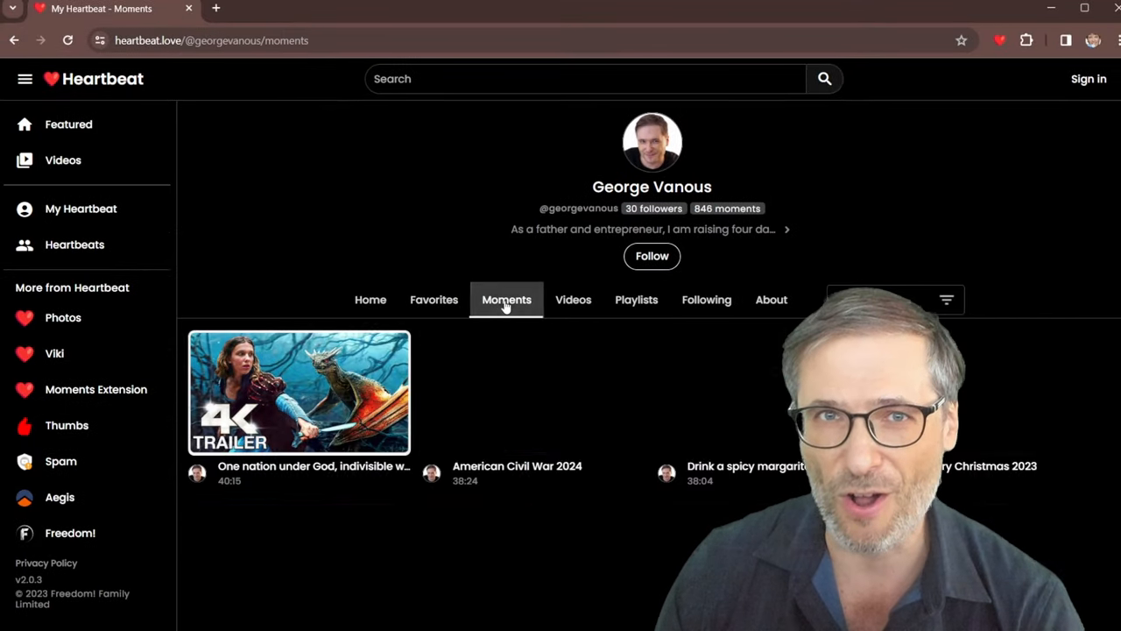
left_click(573, 299)
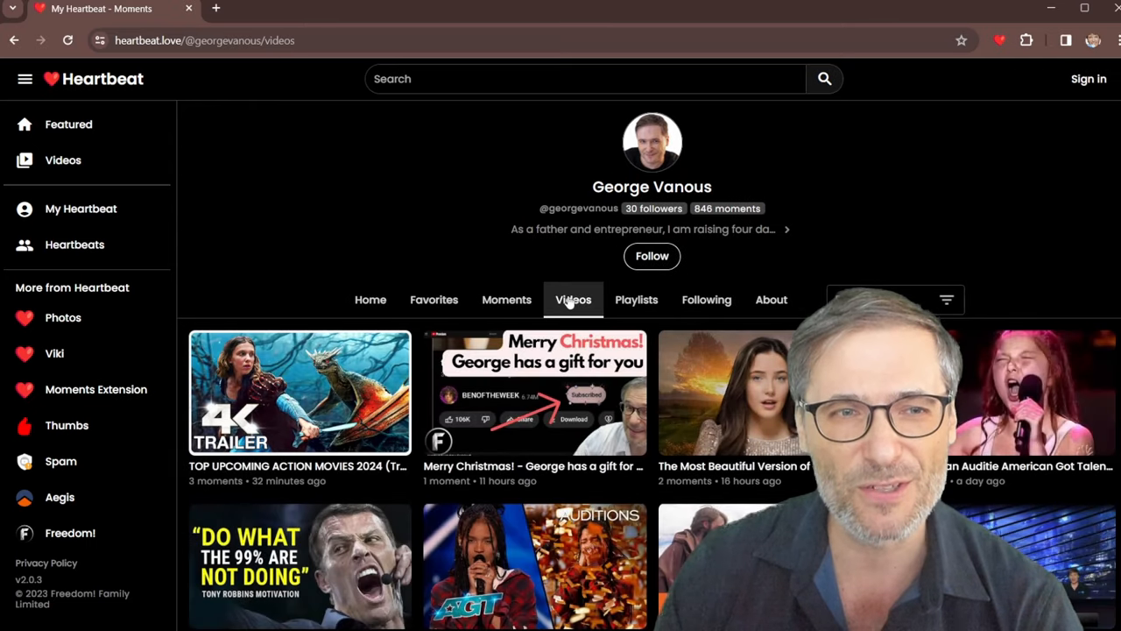
mouse_move(466, 303)
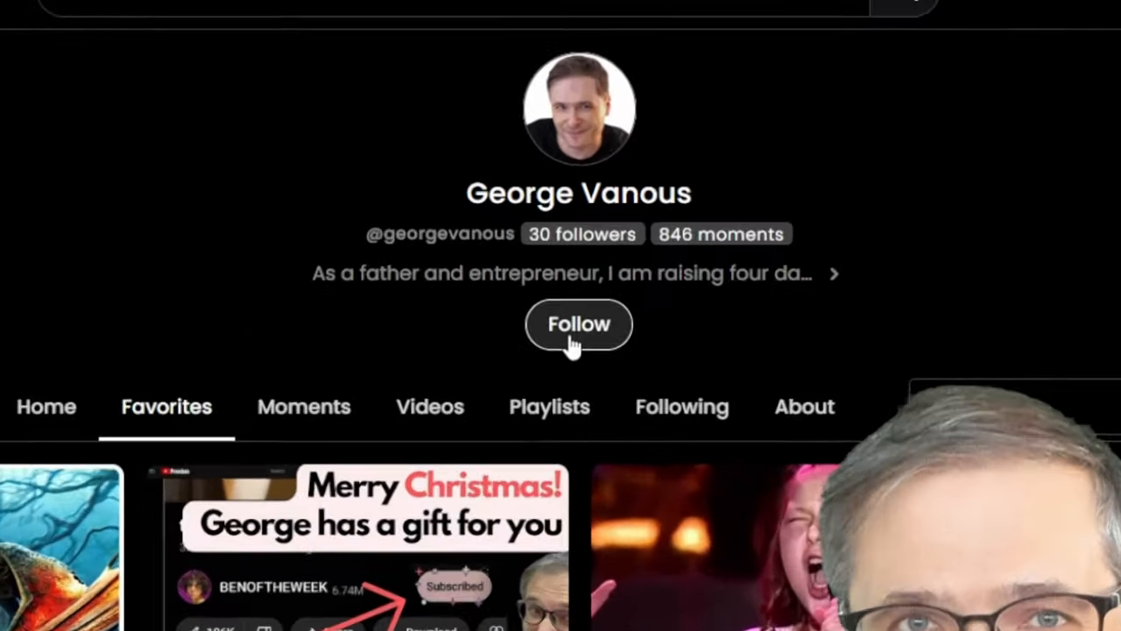
left_click(578, 324)
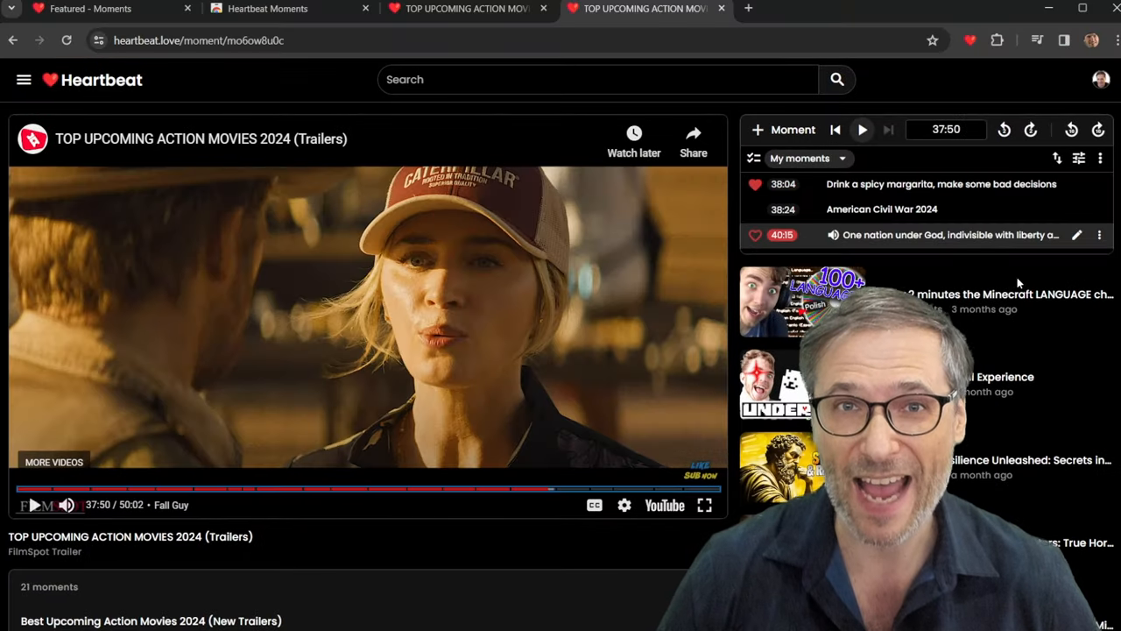
- Open the action trailers video on YouTube at the saved 37:50 moment
left_click(1100, 158)
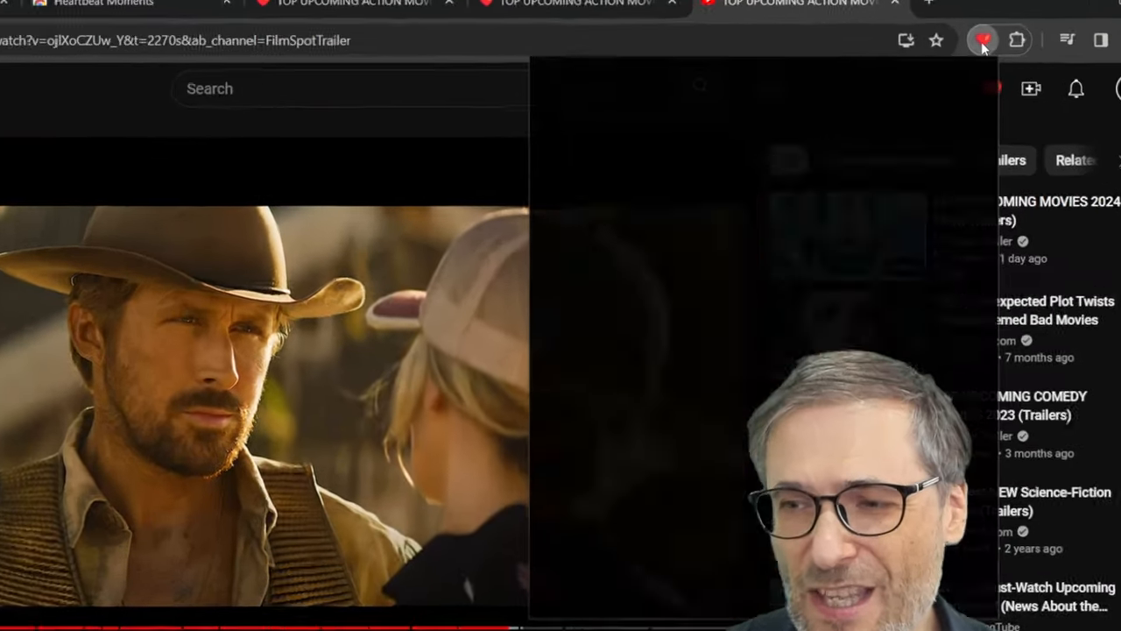
- Scroll the extension's Community moments and jump the trailer to The Painter at 30:16
left_click(175, 341)
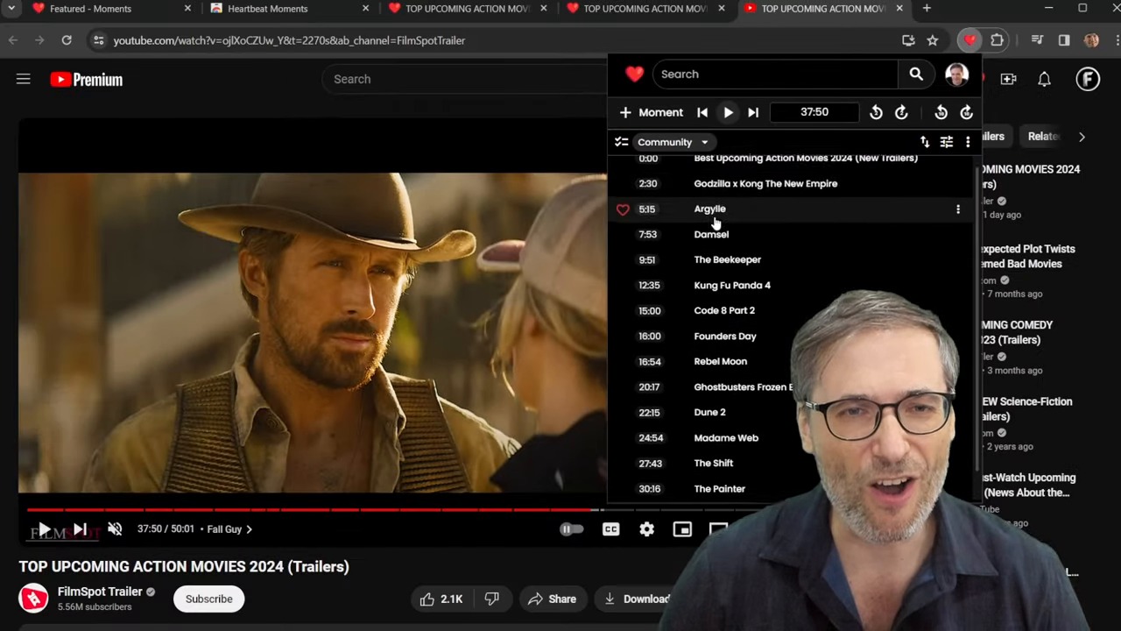
scroll("down", 3)
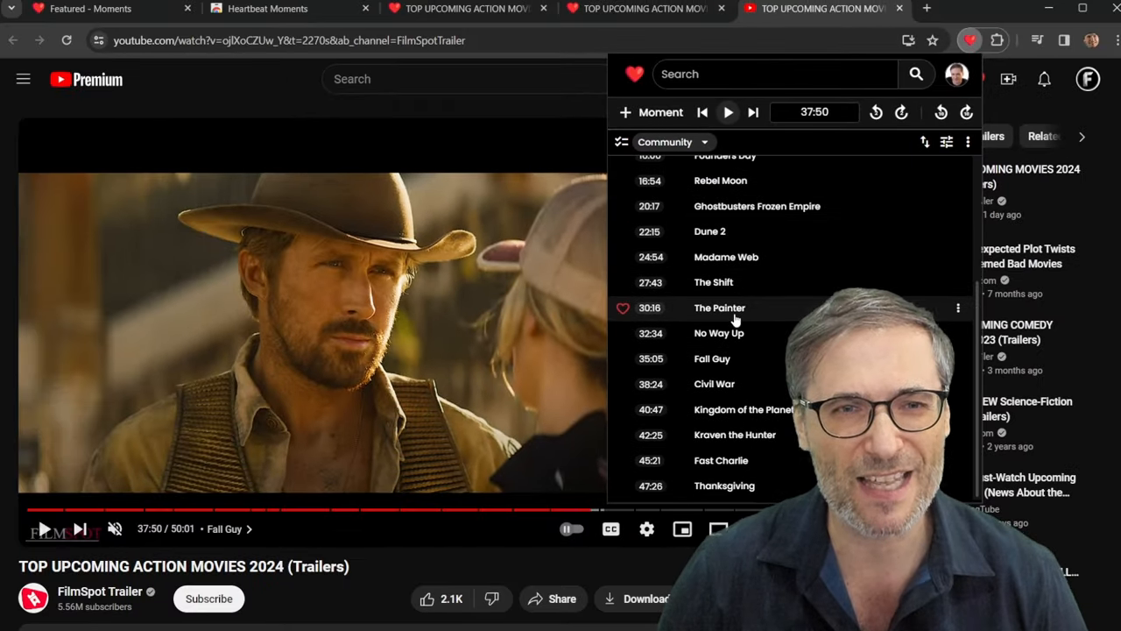
left_click(719, 308)
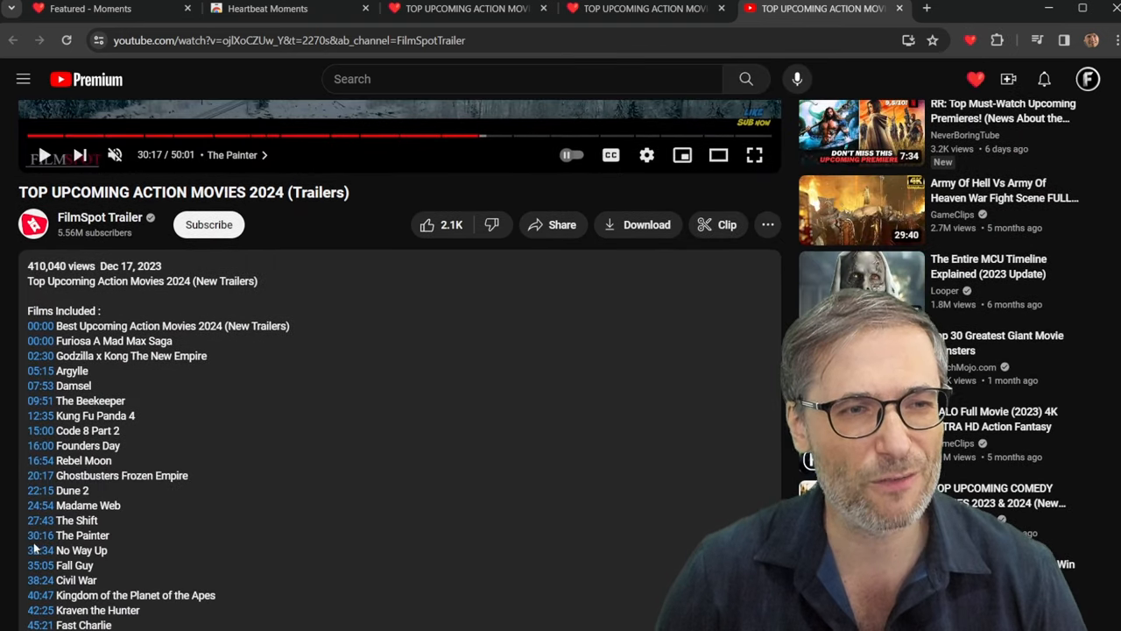
- Switch to description-imported chapters and jump to Kung Fu Panda 4, then Founders Day
scroll("down", 3)
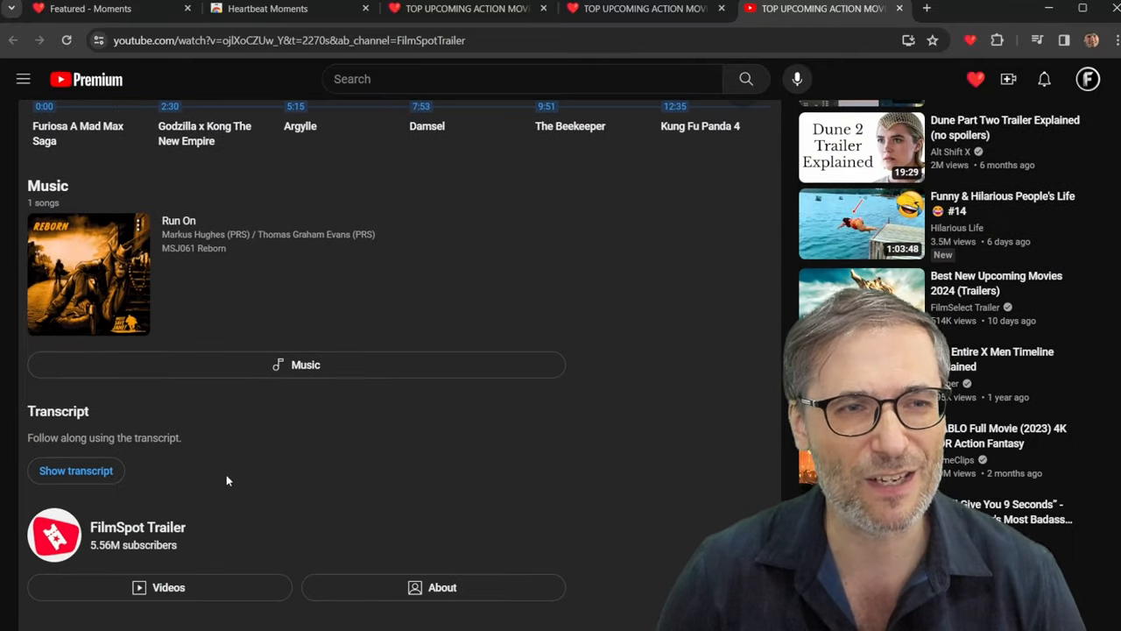
scroll("down", 3)
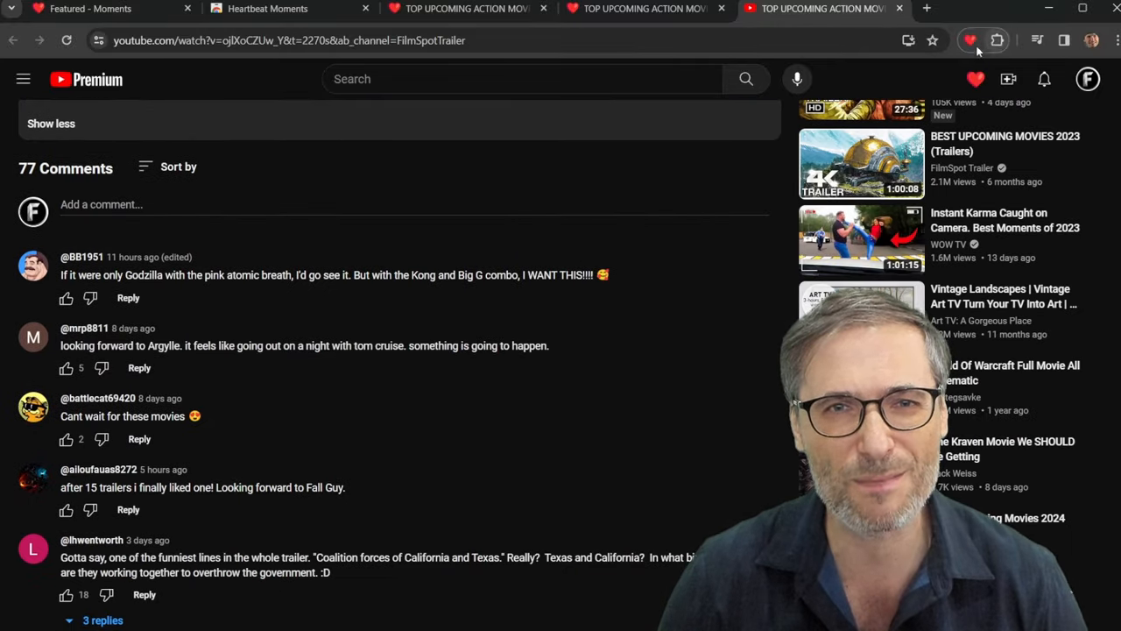
left_click(971, 41)
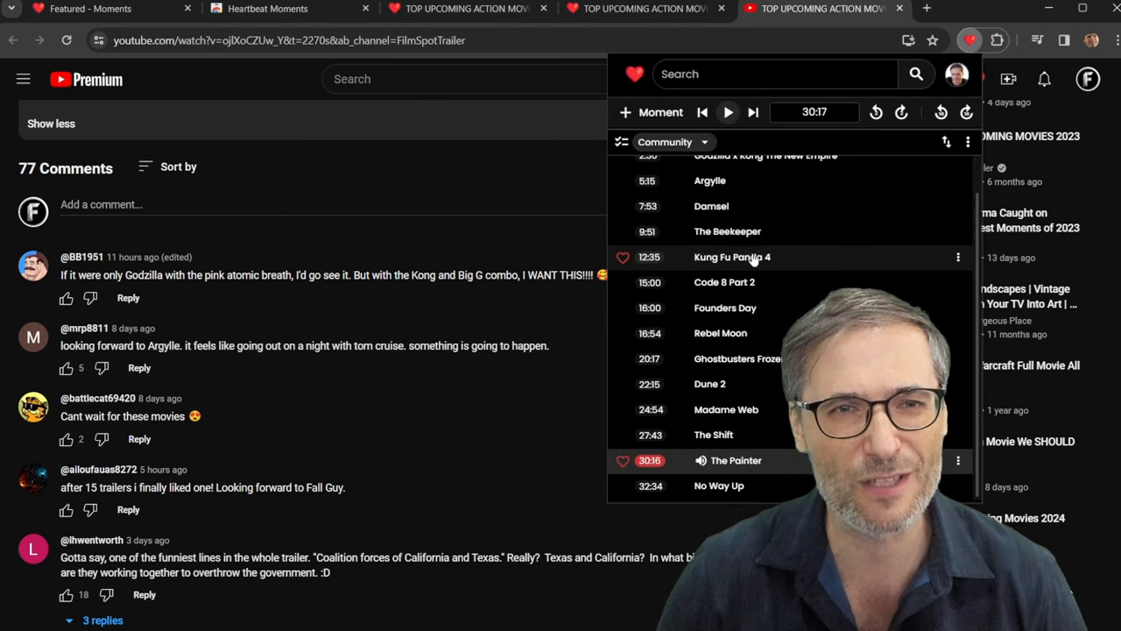
left_click(670, 142)
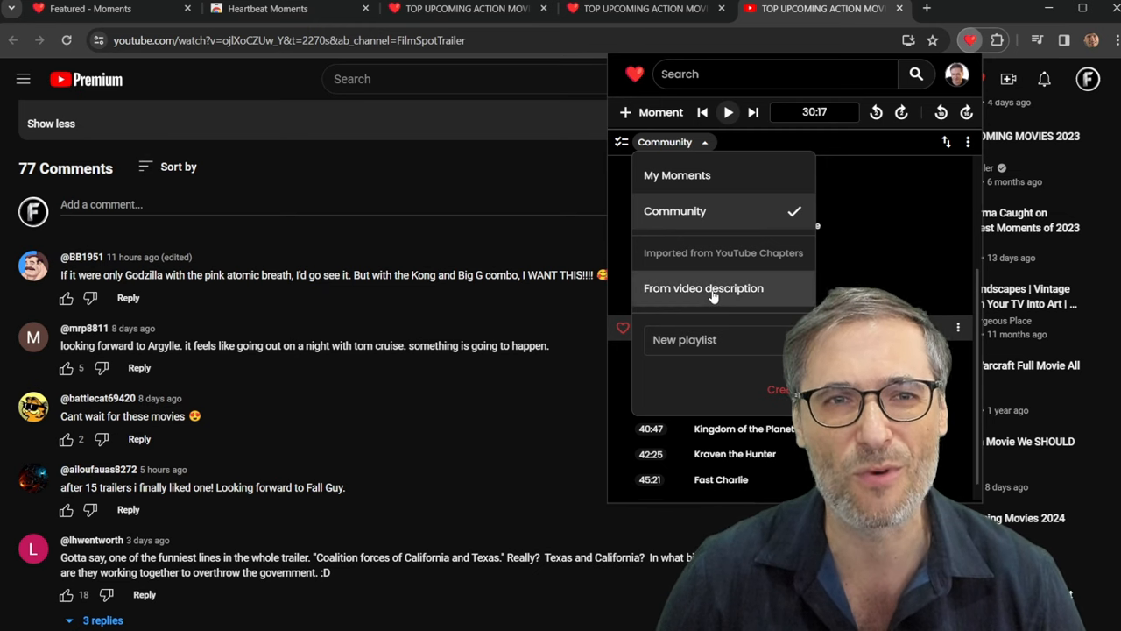
left_click(705, 287)
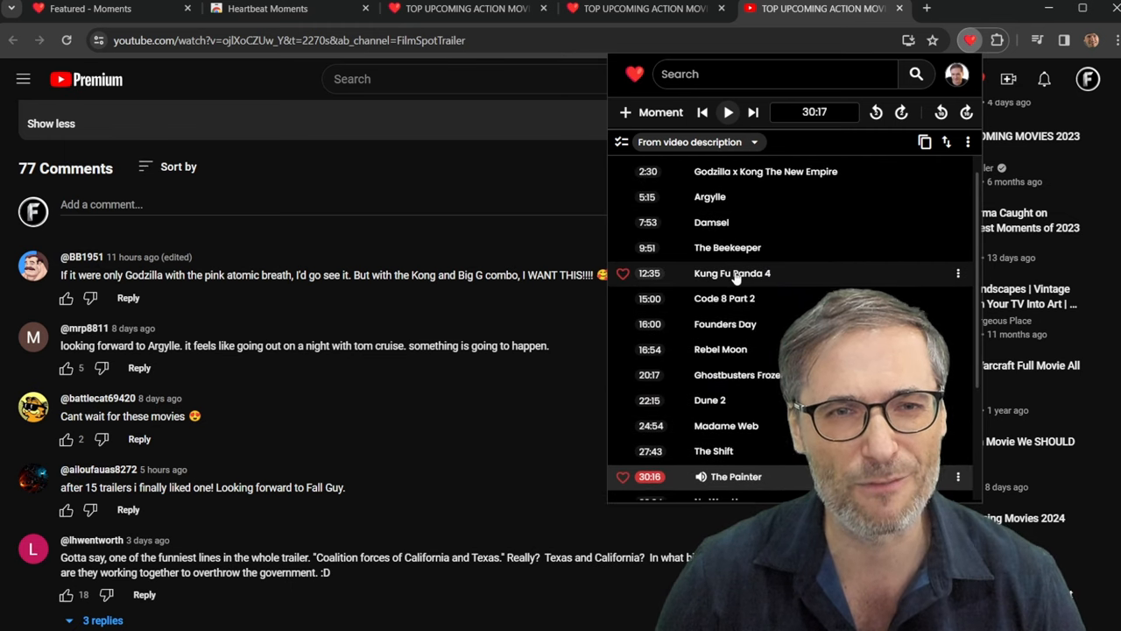
left_click(732, 272)
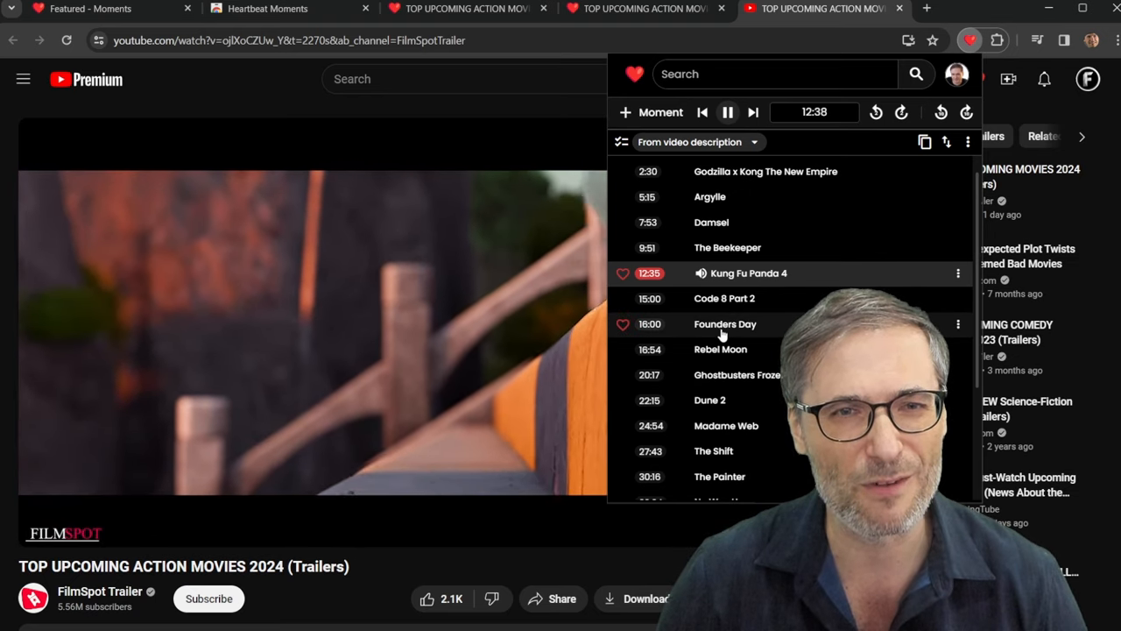
left_click(712, 221)
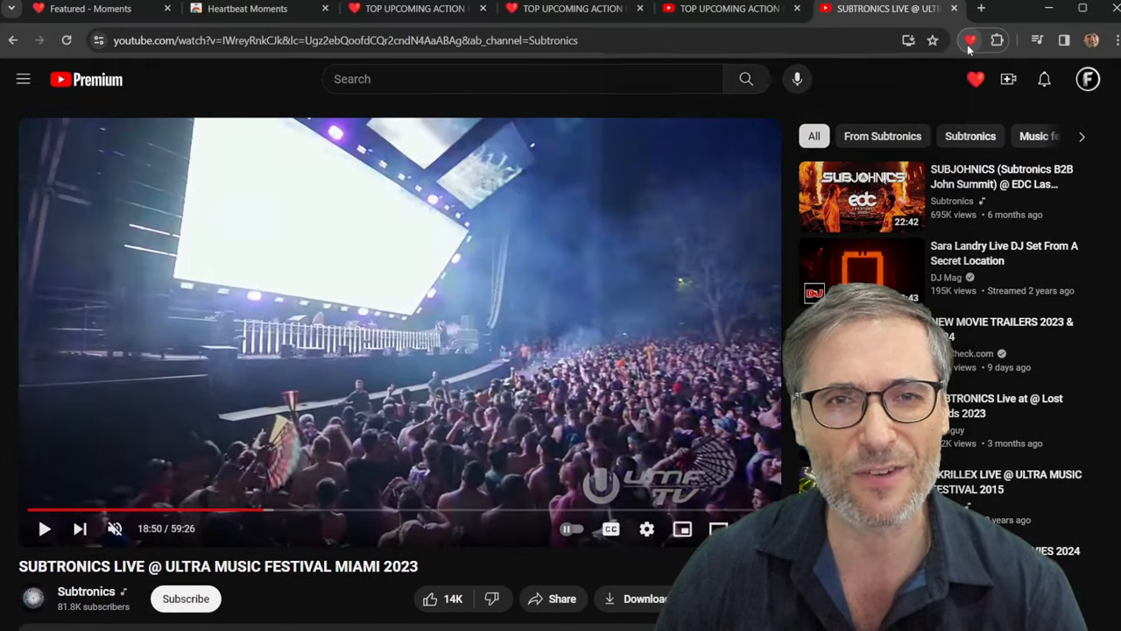
- Show the Subtronics set's community moments, jump to Burial>Clockwork, and open the sources list
left_click(969, 40)
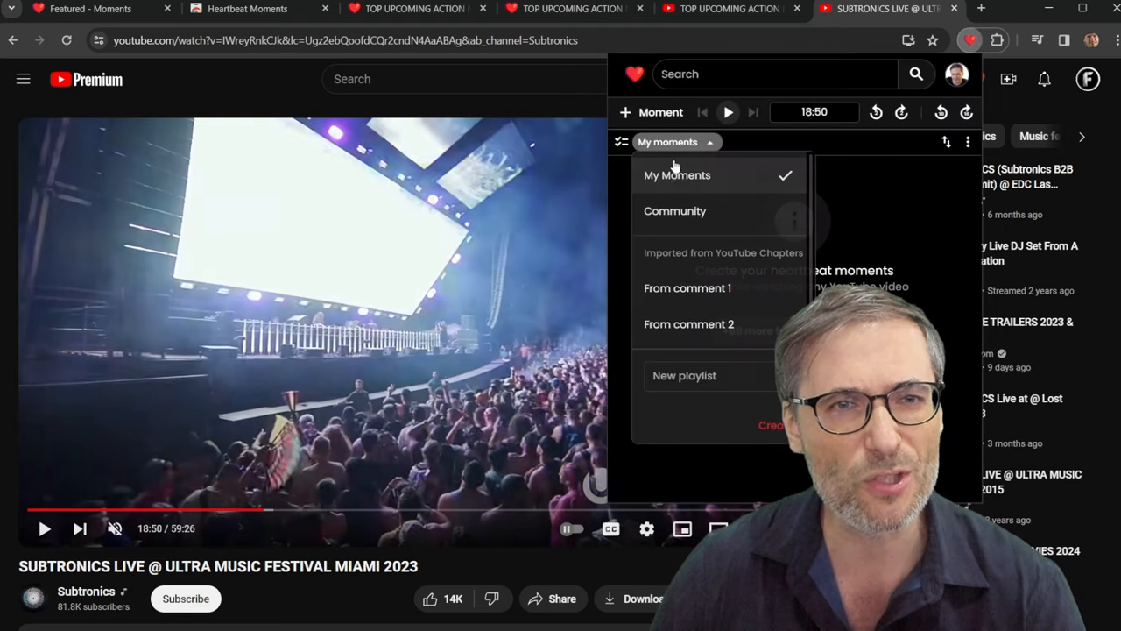
left_click(674, 211)
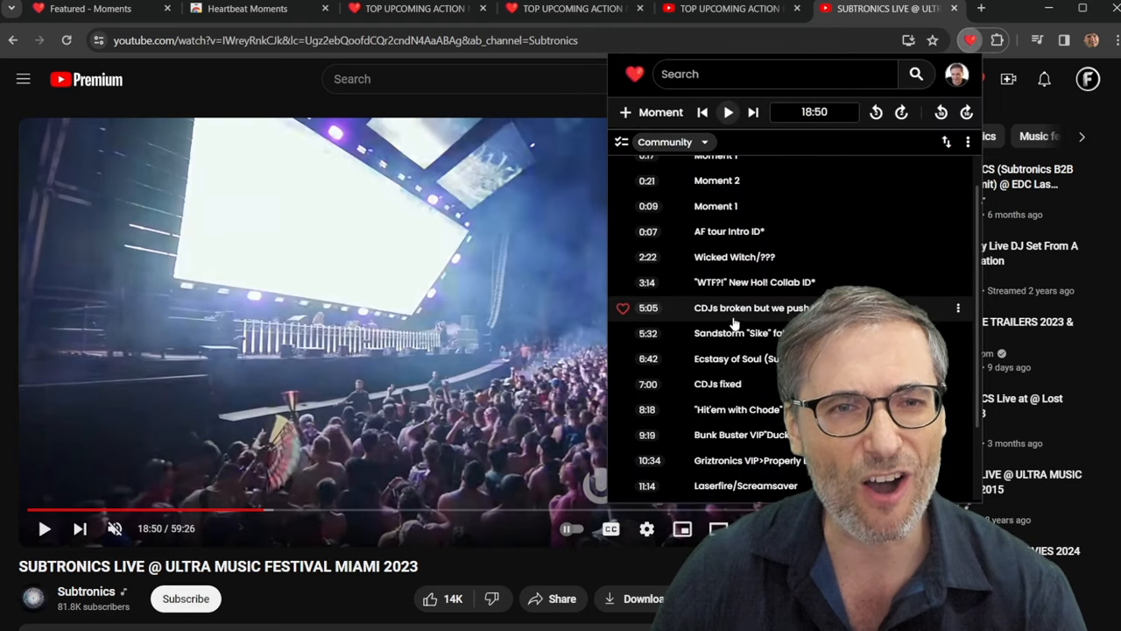
scroll("down", 3)
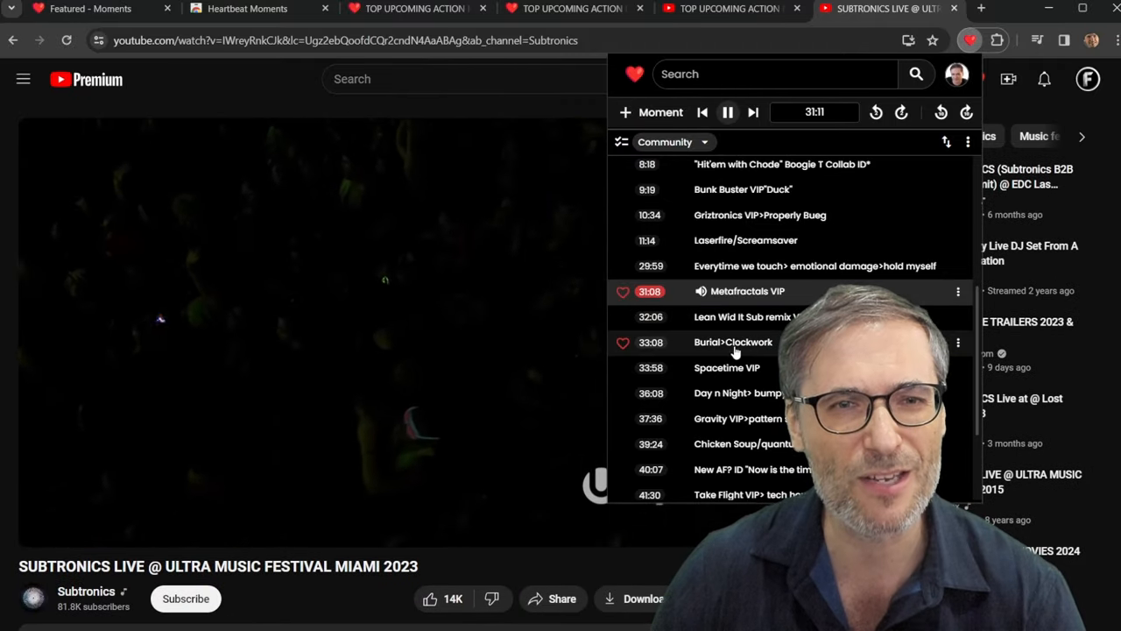
left_click(732, 342)
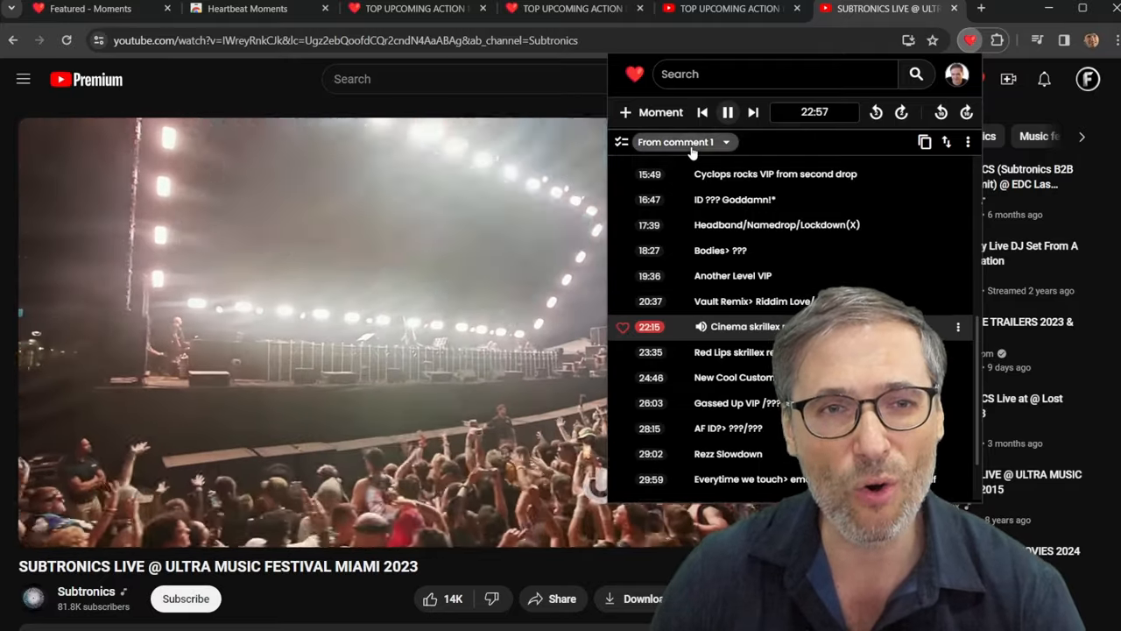
left_click(684, 142)
type("h.ki")
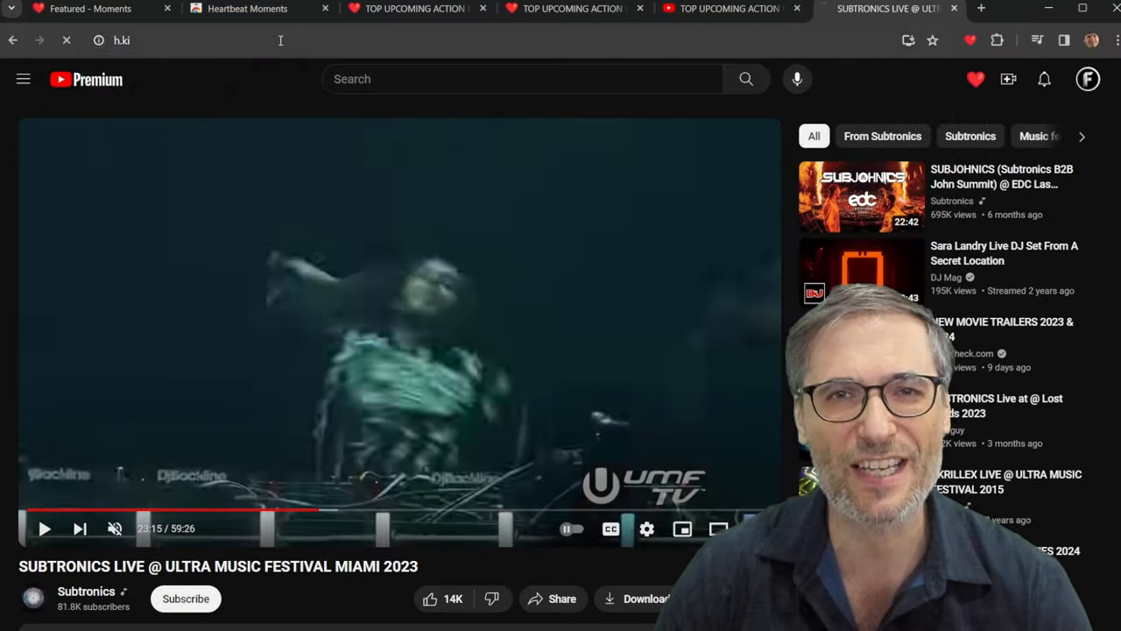
- Go to heartbeat.love, show the profile's favorites, and pick the Another Level VIP moment
left_click(79, 210)
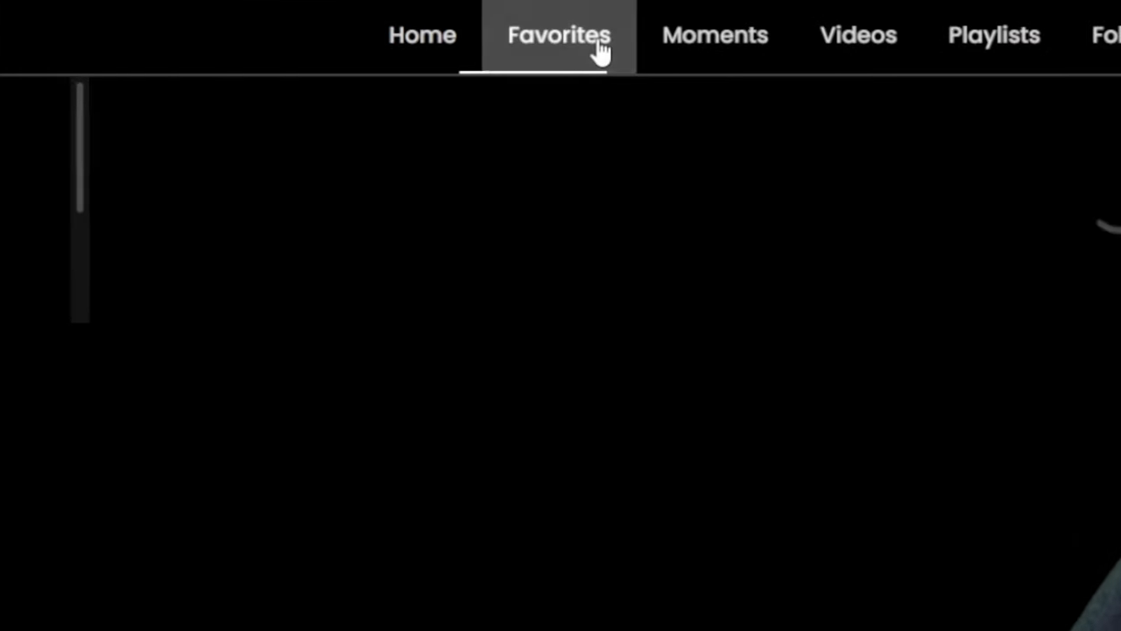
left_click(559, 35)
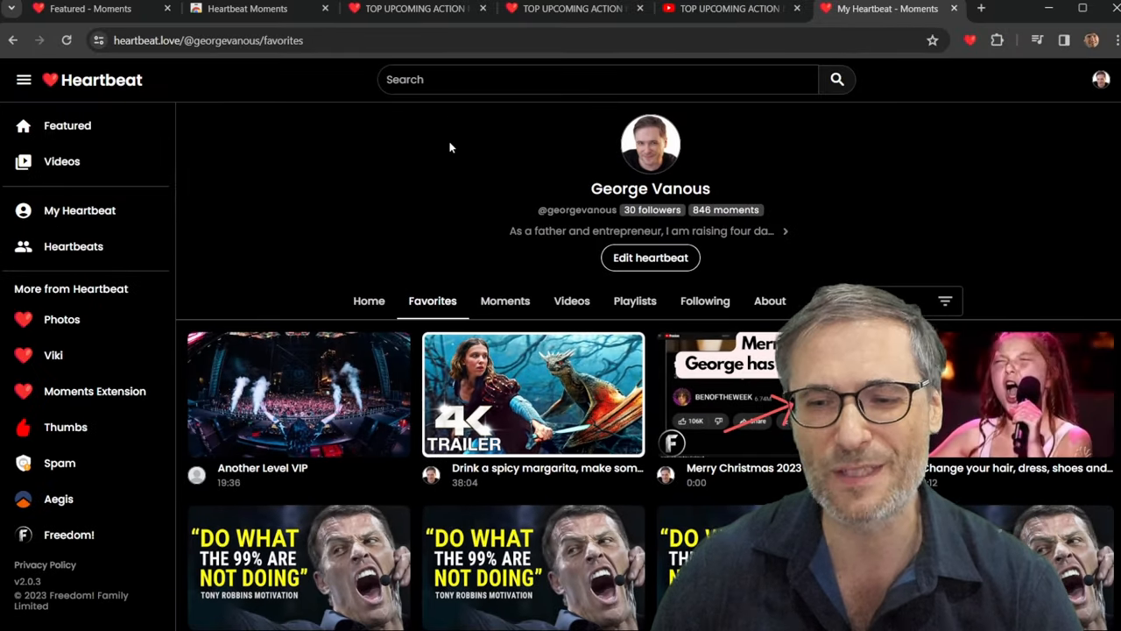
left_click(504, 301)
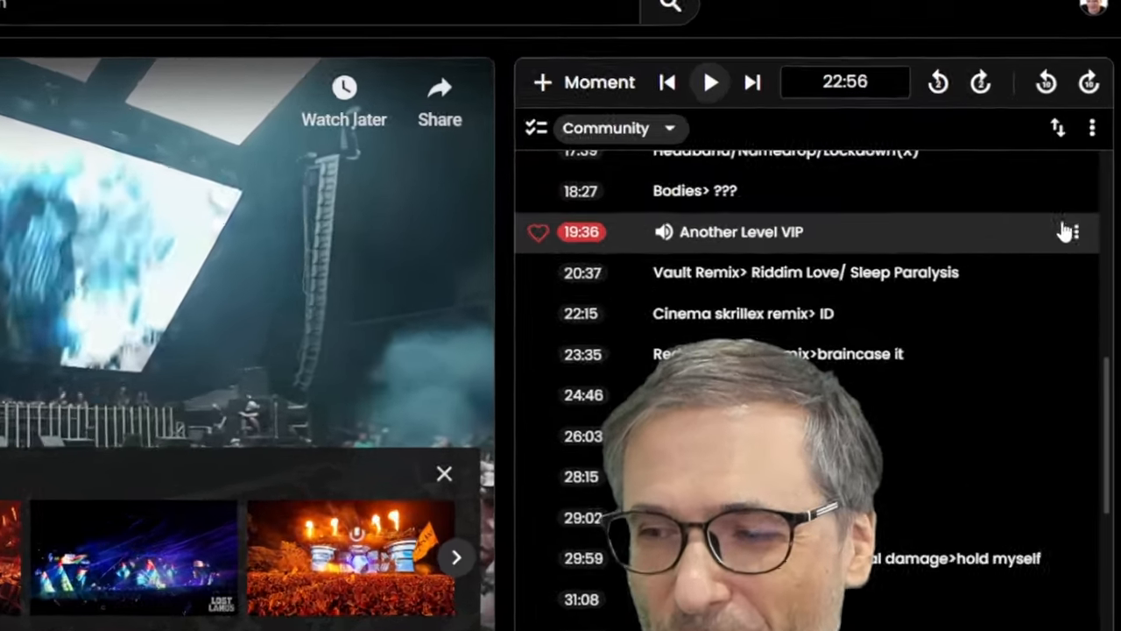
- Follow the Another Level VIP favorite to its 19:36 entry in the community chapters
left_click(1069, 231)
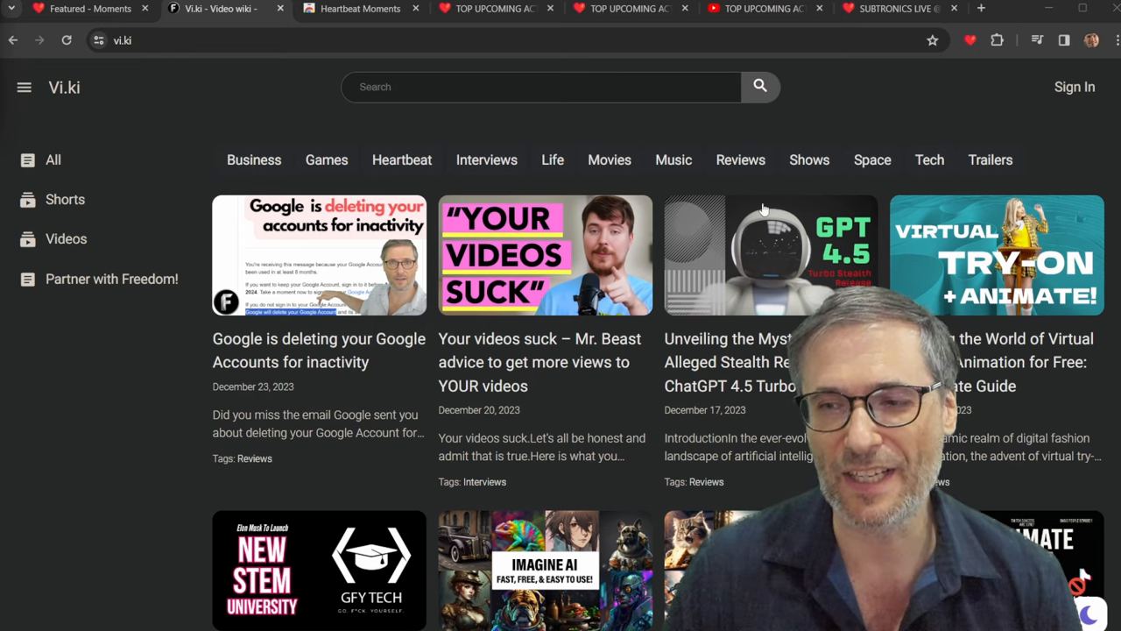
- Open Star Blazers from the Shows tag, start its video, and open the Wikipedia source
left_click(809, 160)
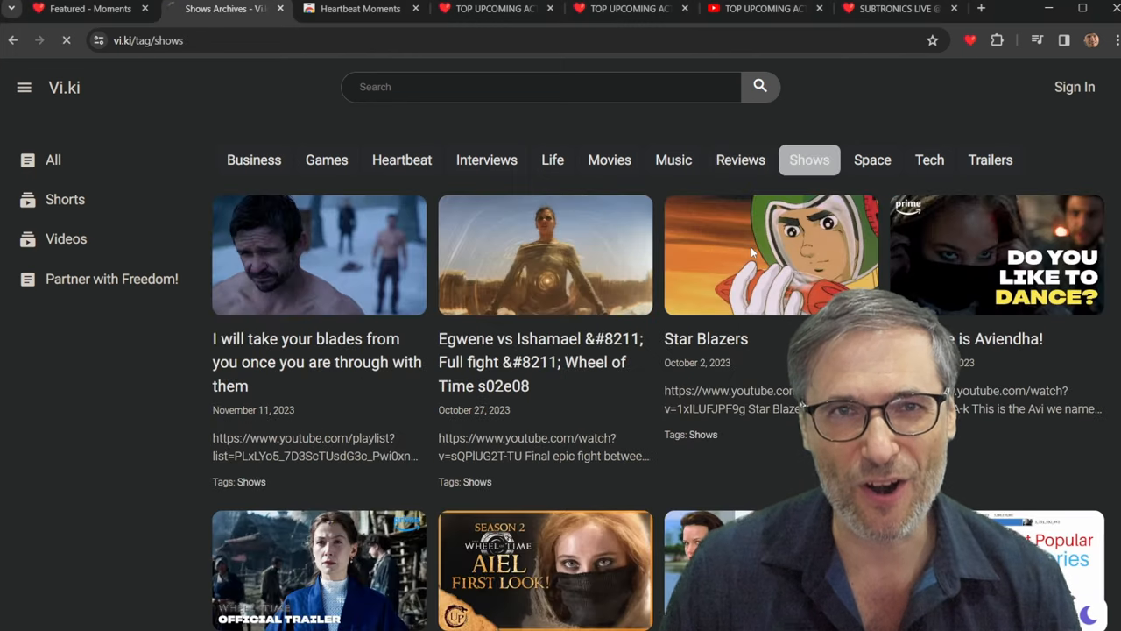
left_click(799, 255)
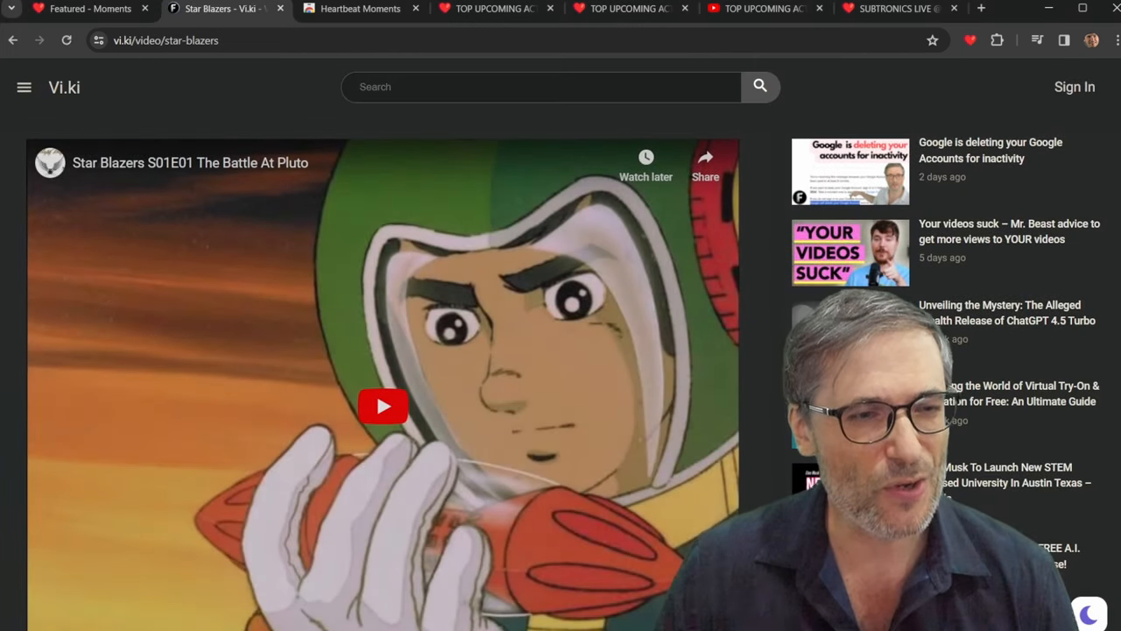
scroll("down", 3)
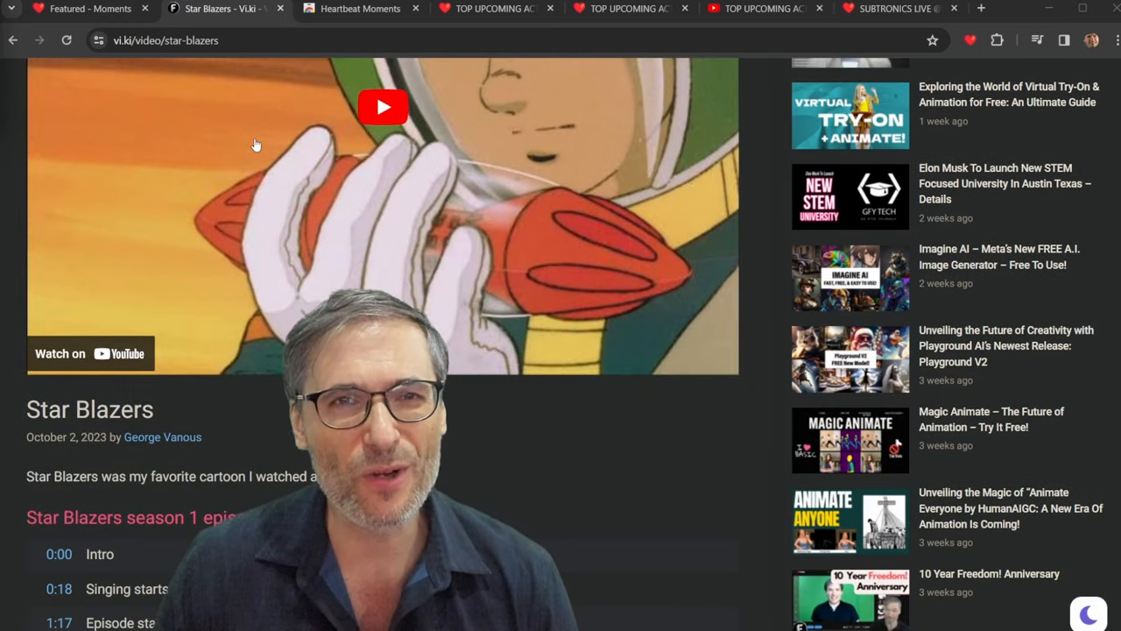
scroll("down", 3)
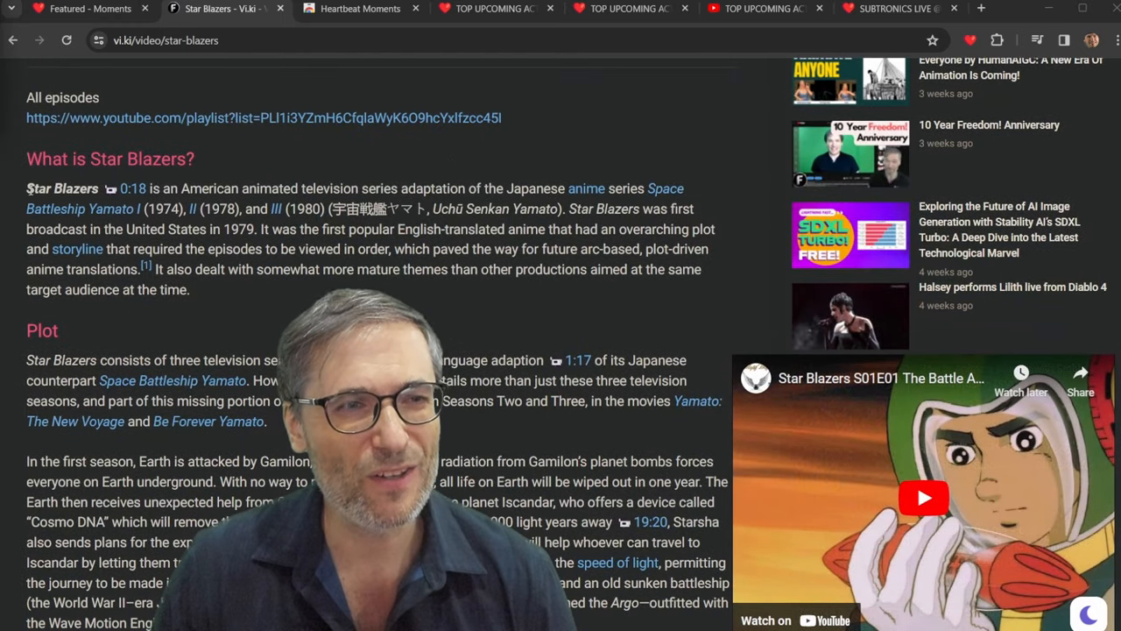
left_click_drag(27, 187, 216, 290)
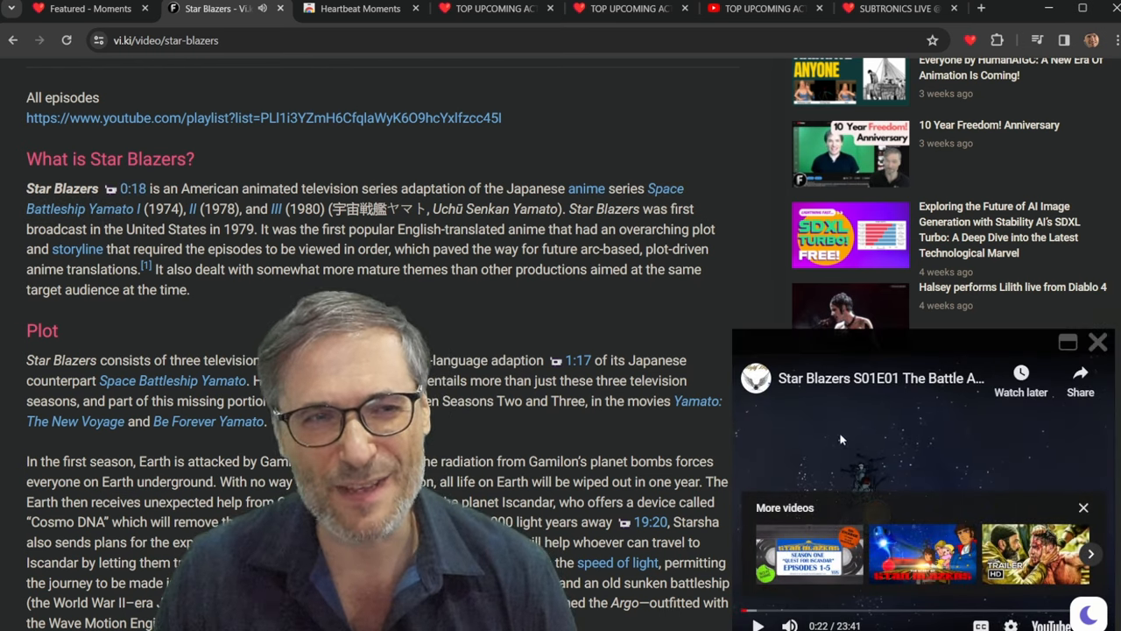
scroll("down", 3)
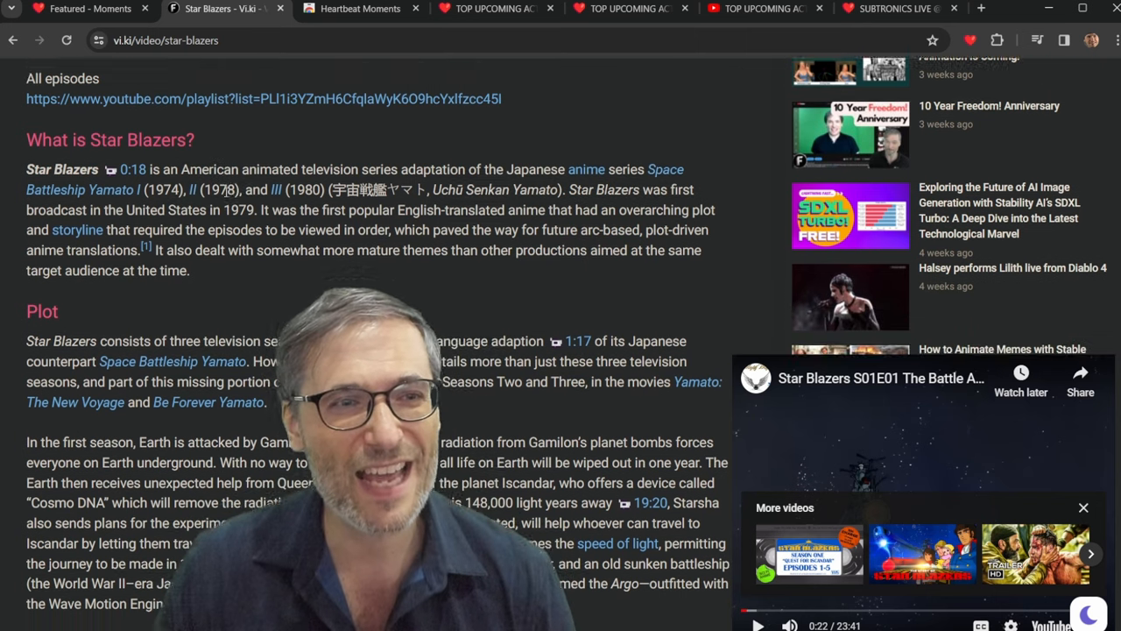
scroll("down", 3)
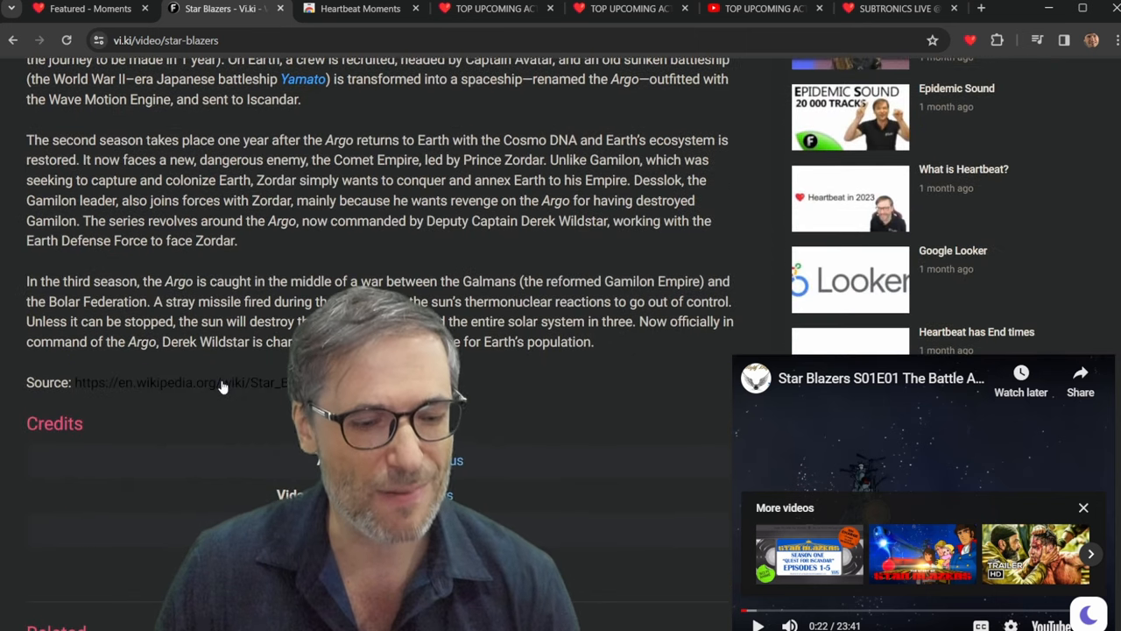
left_click(210, 382)
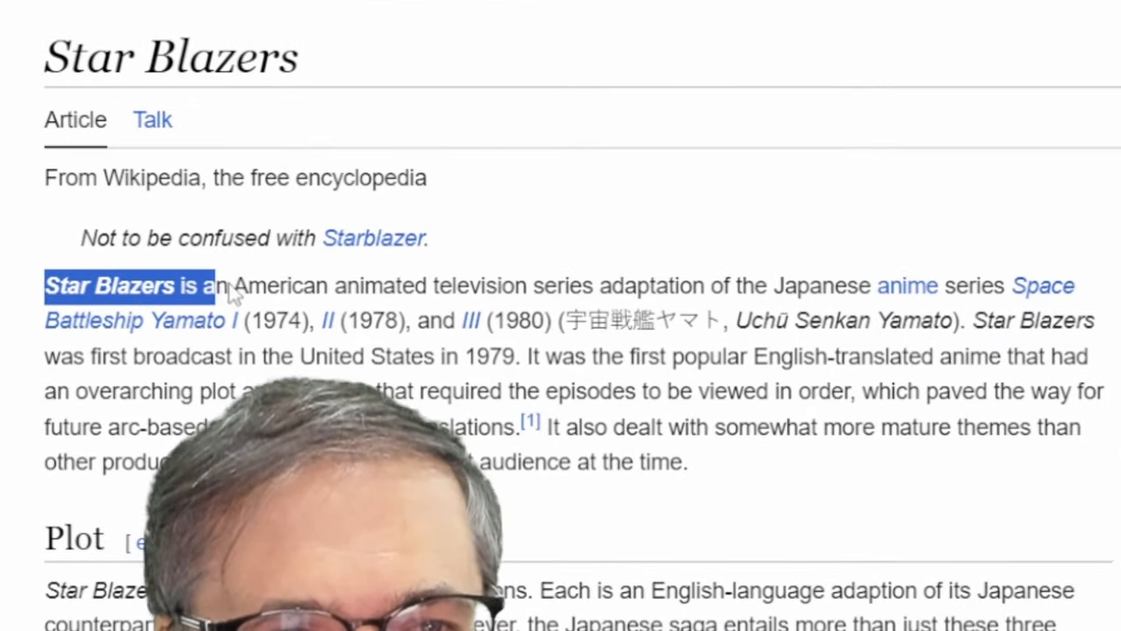
- Highlight the Wikipedia article's opening words about Star Blazers, then switch browser tabs
left_click_drag(211, 286, 706, 286)
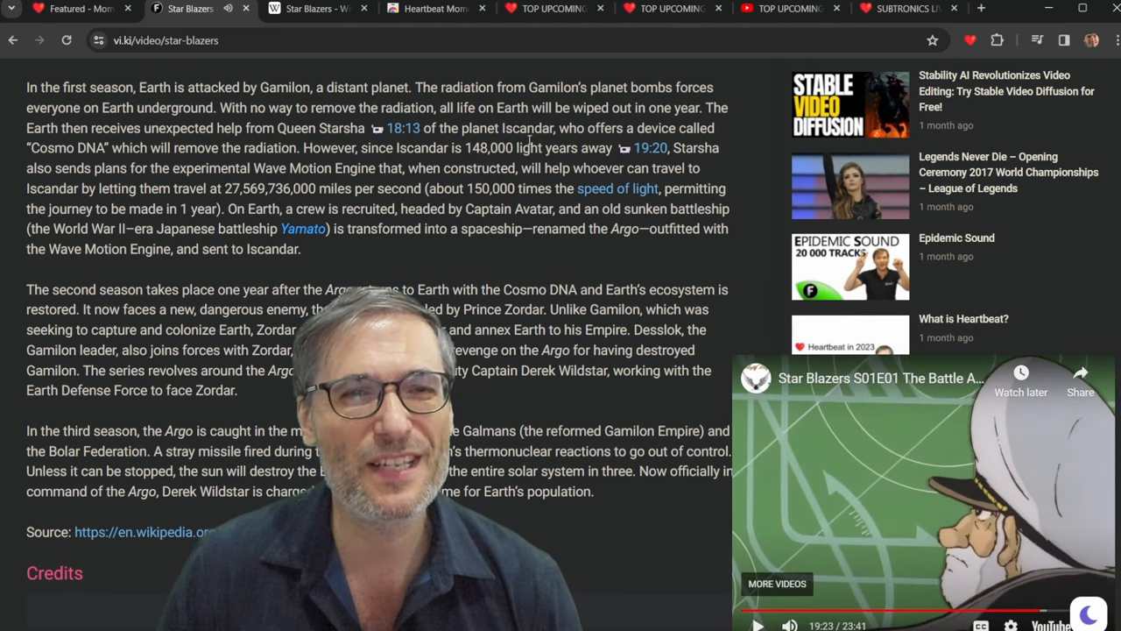
left_click(300, 10)
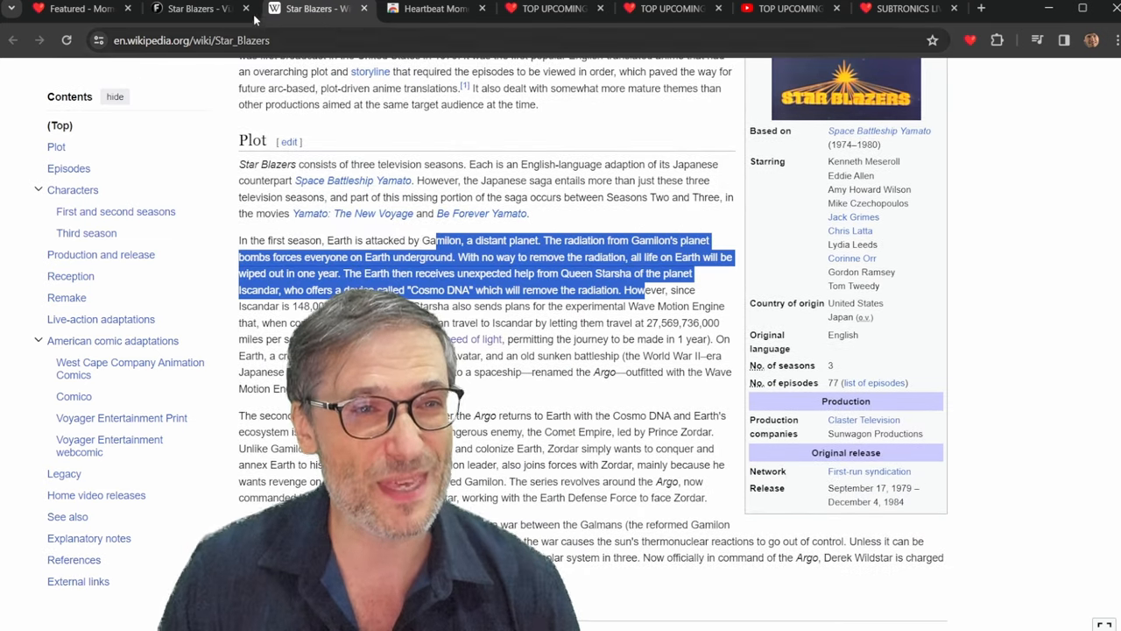
- Return to the Vi.ki Star Blazers tab
left_click(184, 13)
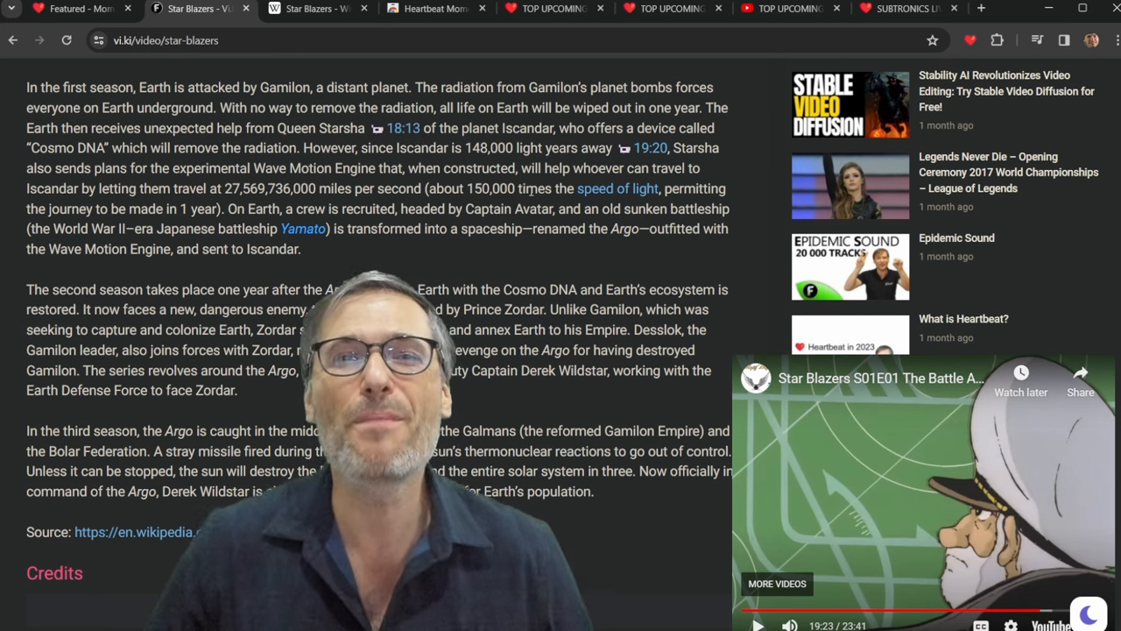
left_click(78, 13)
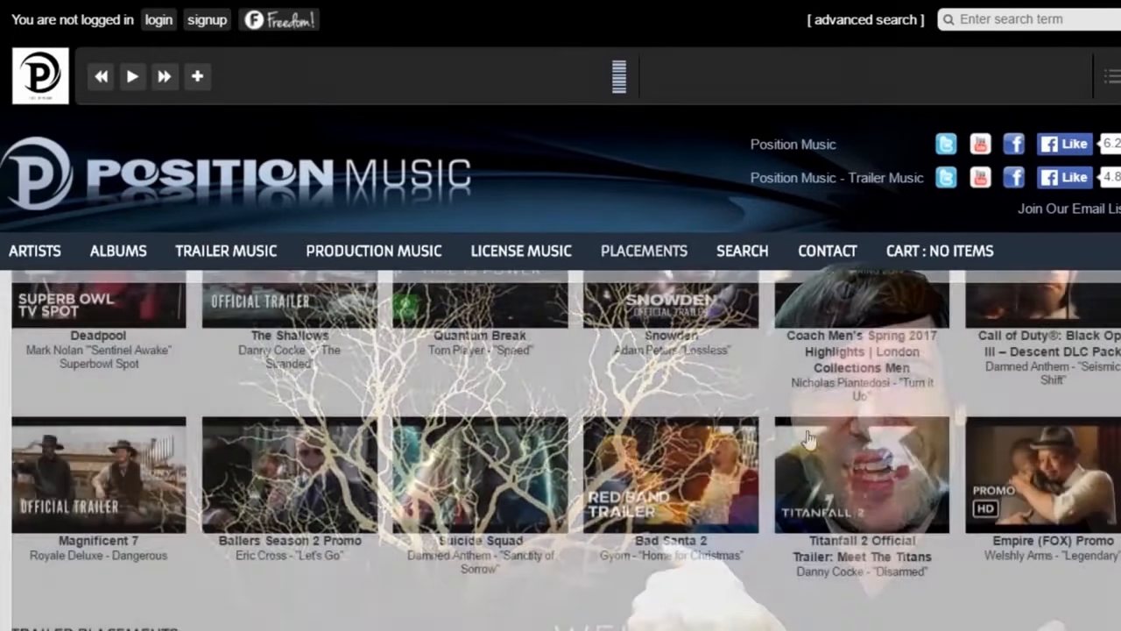
- Move from Position Music's placements to Epidemic Sound's royalty-free music page and scroll it
left_click(479, 483)
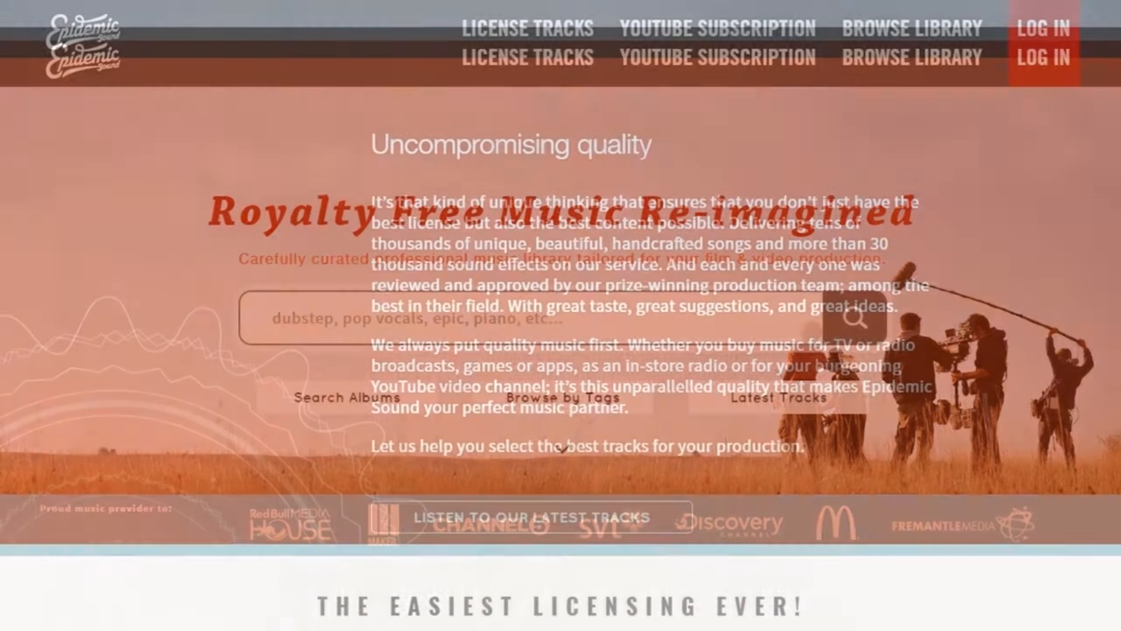
scroll("down", 3)
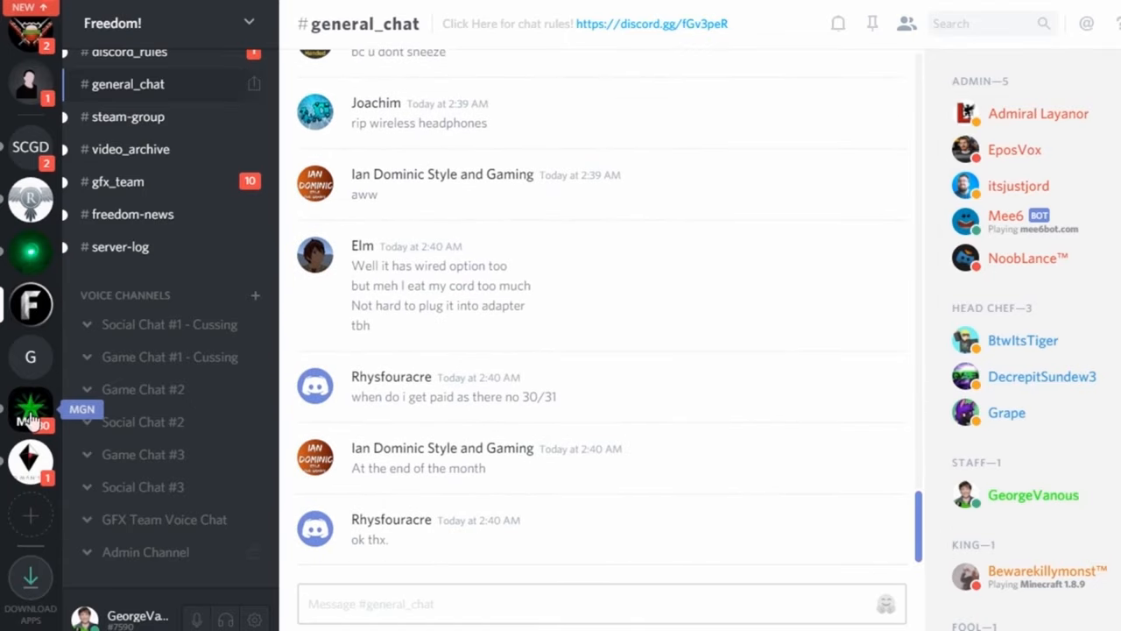
- Select the MGN server to view its chat-lobby channel
left_click(30, 404)
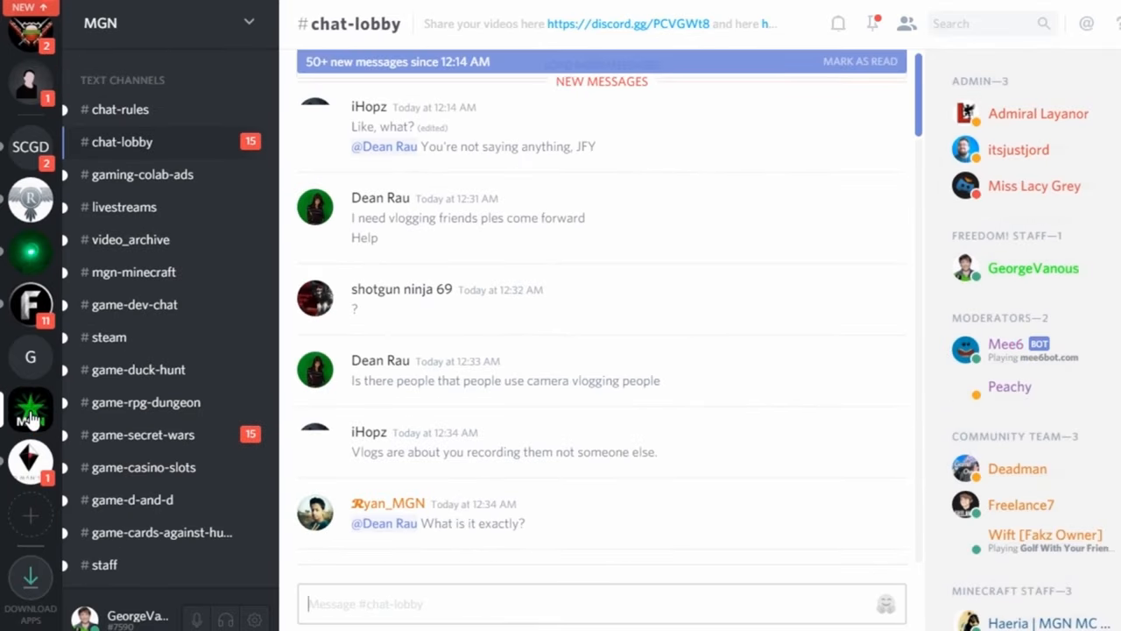